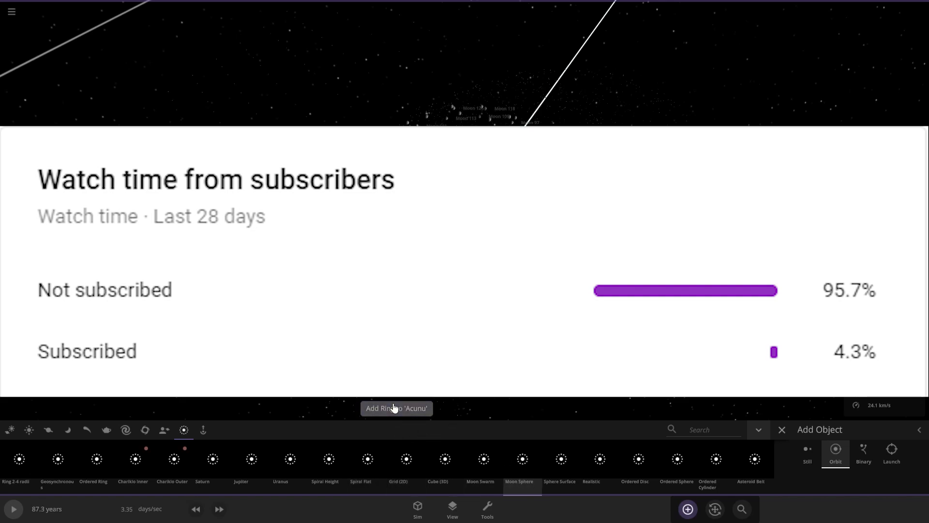
# - Start a new empty simulation from the main menu
pyautogui.click(11, 12)
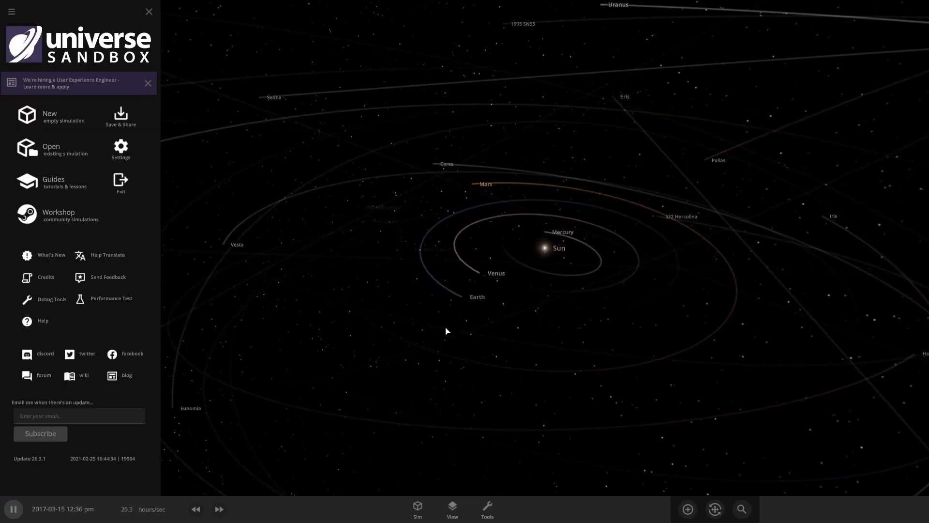
pyautogui.click(149, 12)
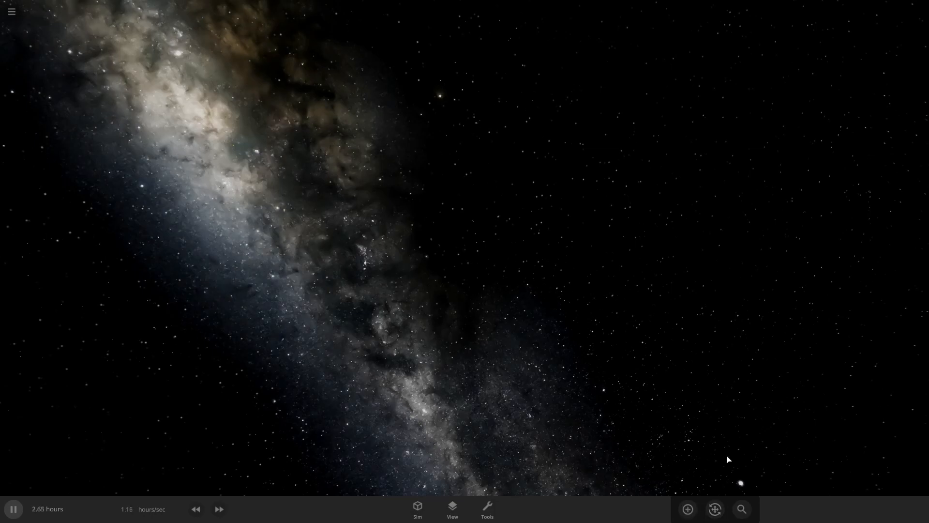
# - Add a random known star from the Stars category to the empty simulation
pyautogui.click(687, 508)
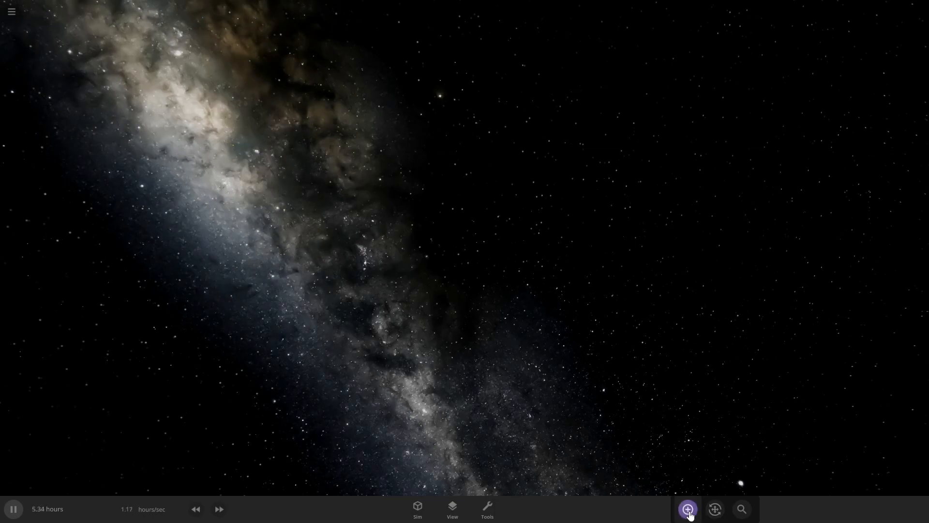
pyautogui.click(687, 508)
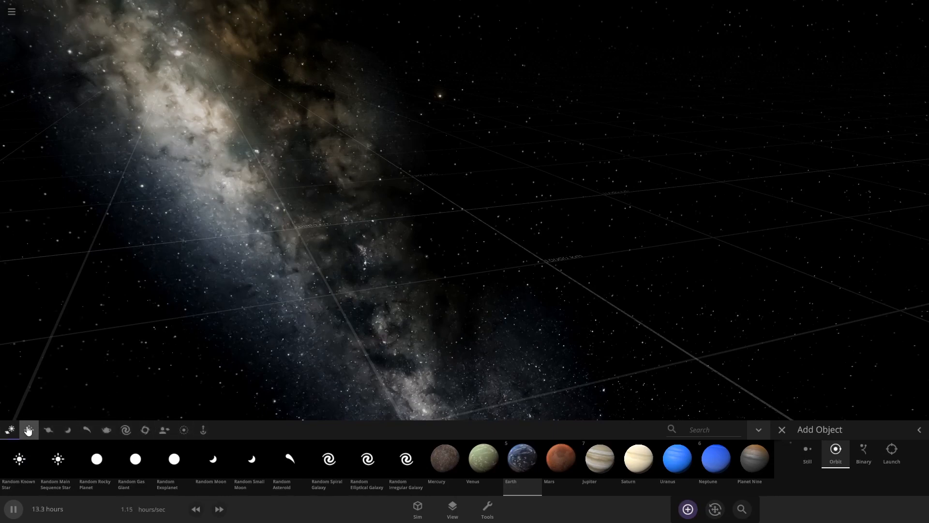
pyautogui.moveTo(28, 430)
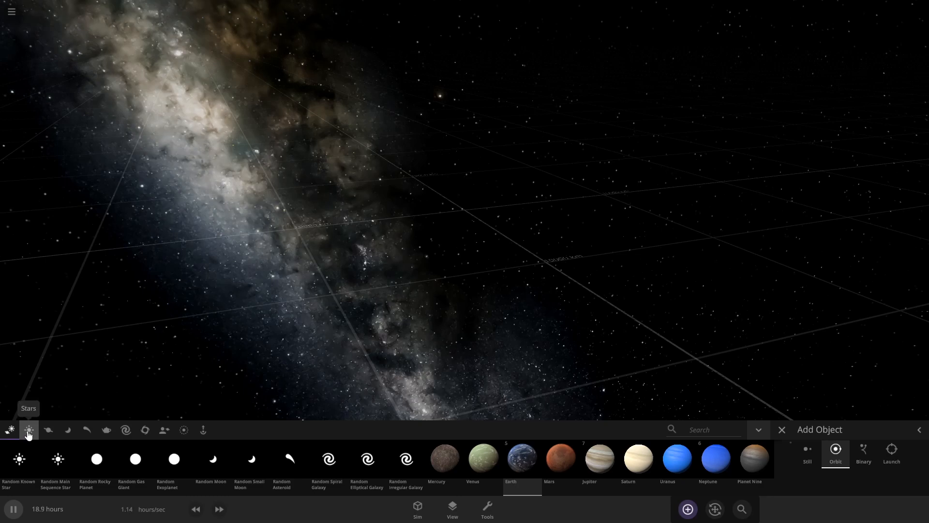
pyautogui.click(28, 430)
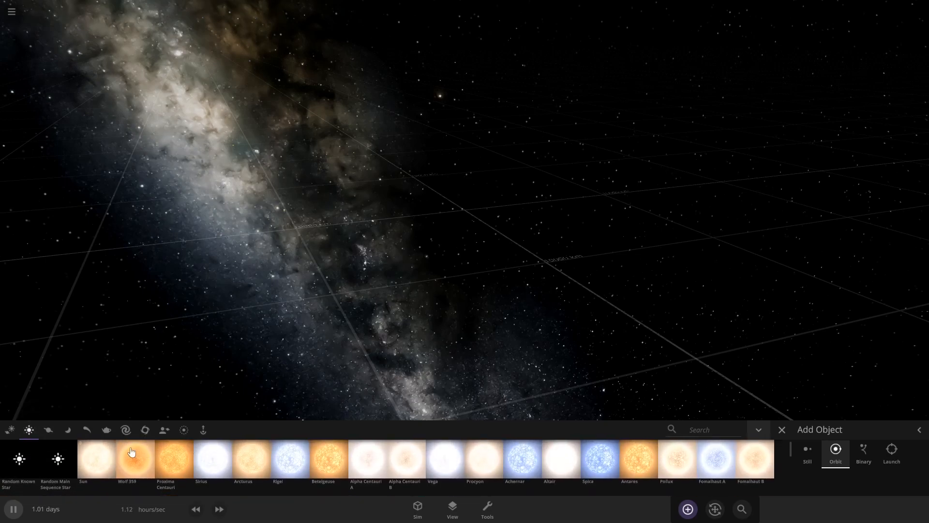
pyautogui.moveTo(95, 458)
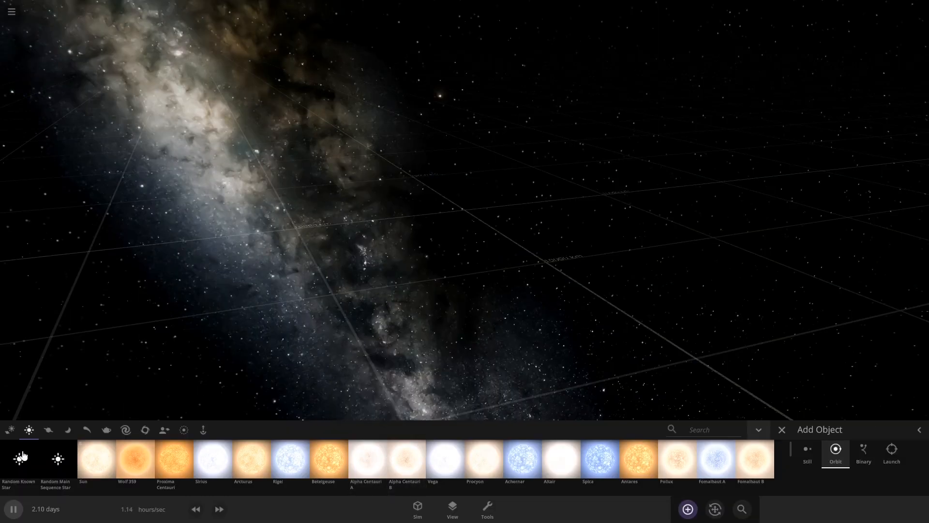
pyautogui.click(57, 463)
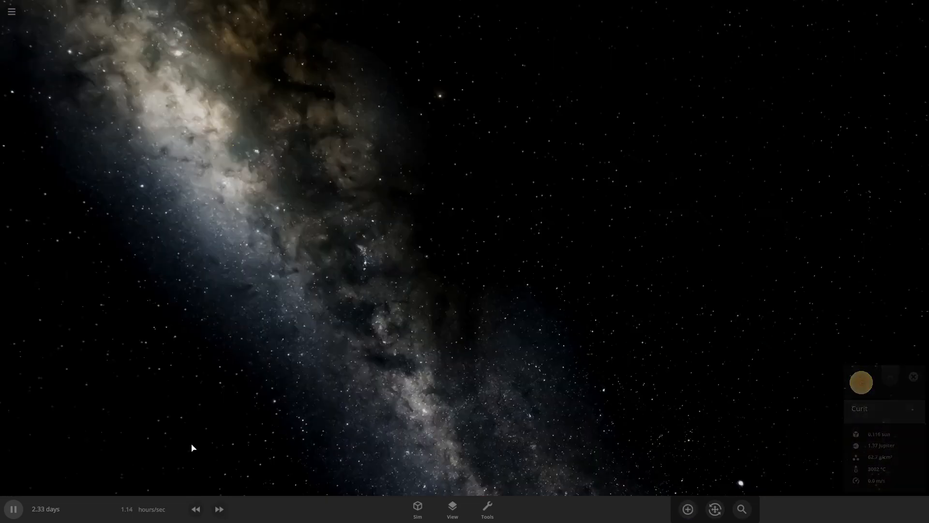
# - Set the star Patumma's mass to 1.12 solar masses in its properties panel
pyautogui.click(687, 508)
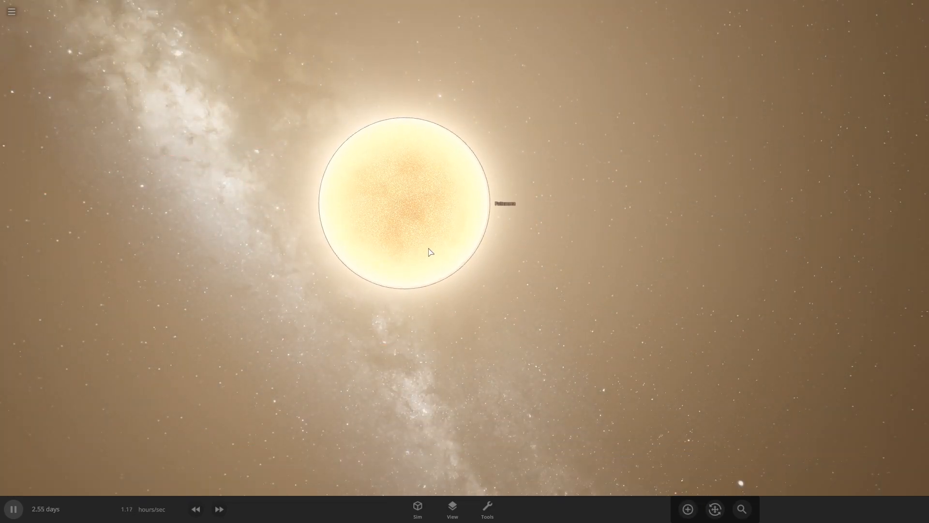
pyautogui.click(404, 203)
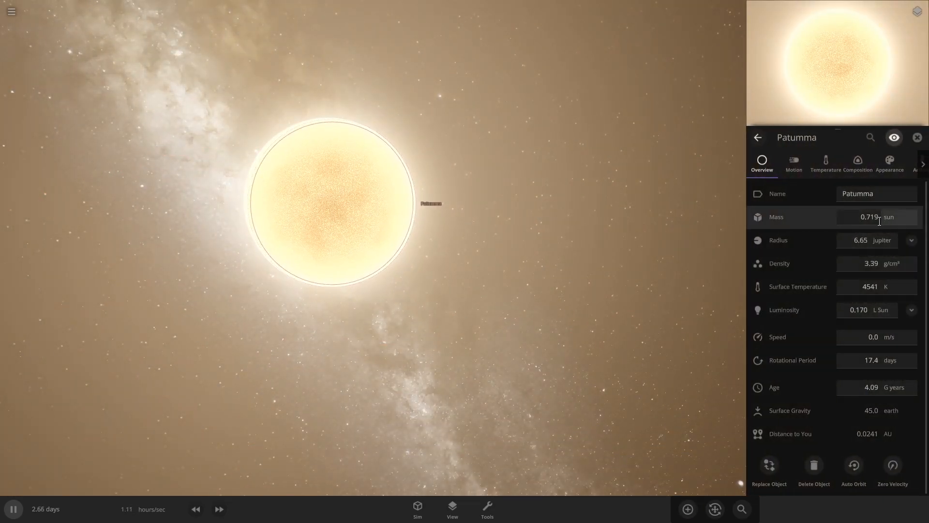
pyautogui.click(871, 216)
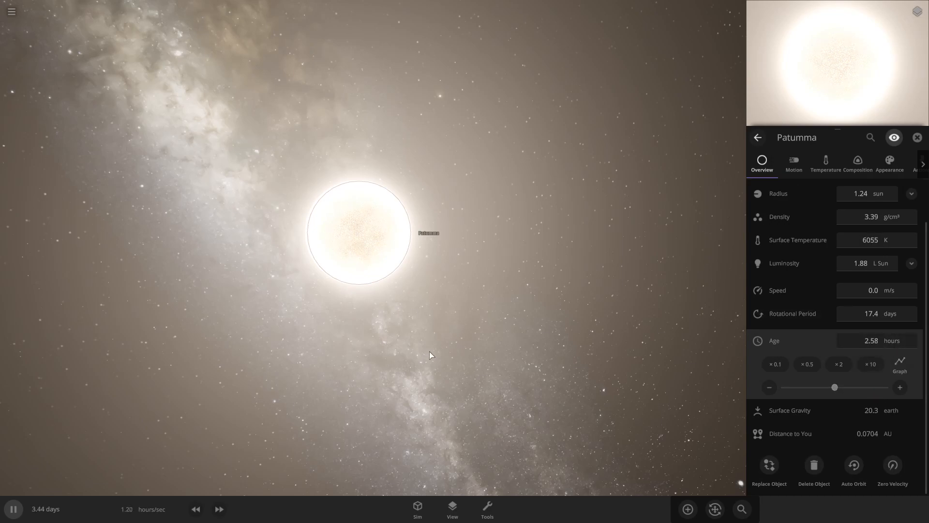
pyautogui.scroll(3)
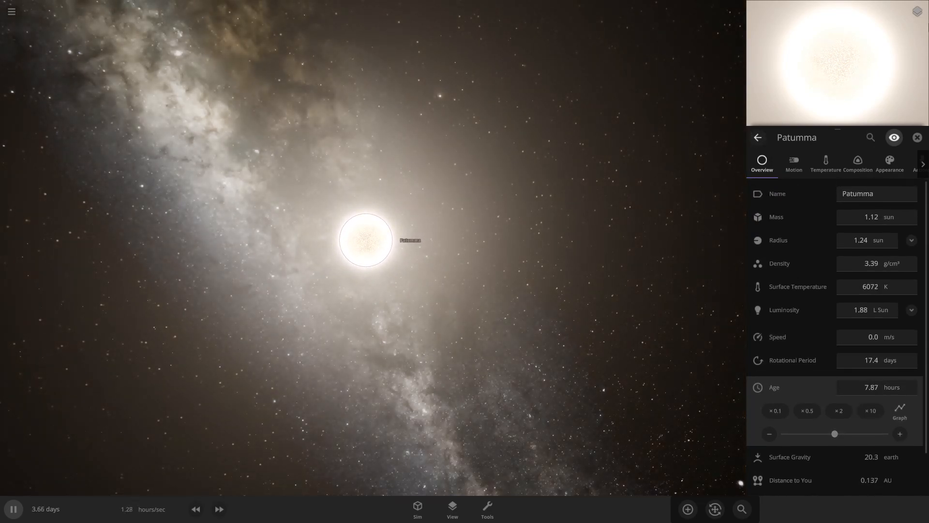
pyautogui.click(916, 137)
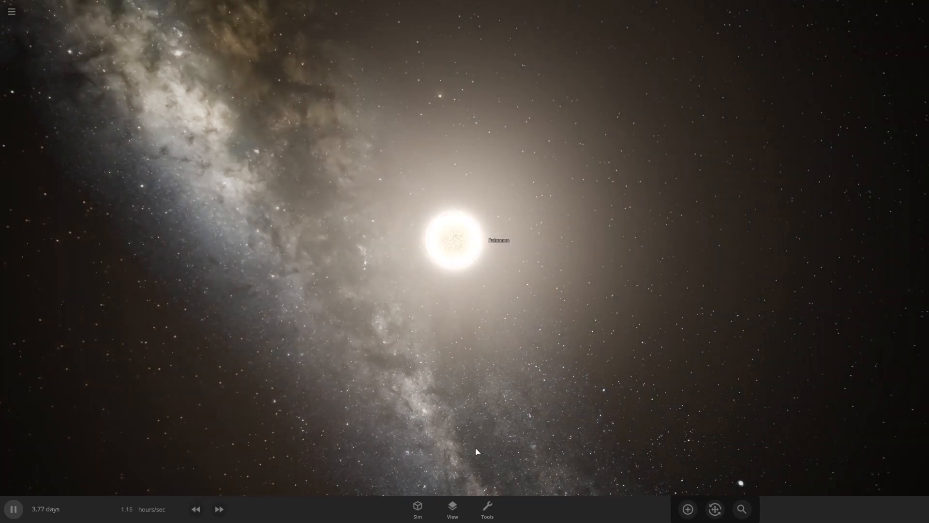
# - Show the habitable zone around Patumma from the View options
pyautogui.click(452, 510)
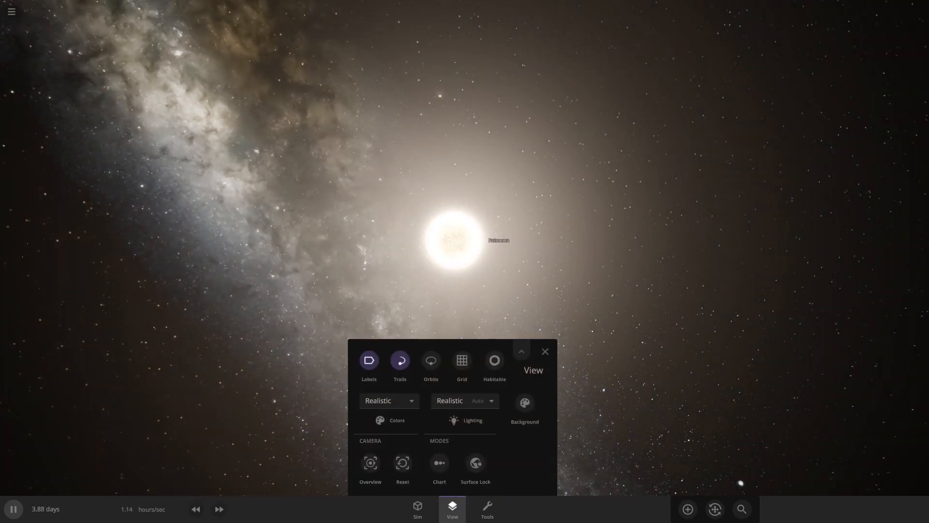
pyautogui.moveTo(495, 360)
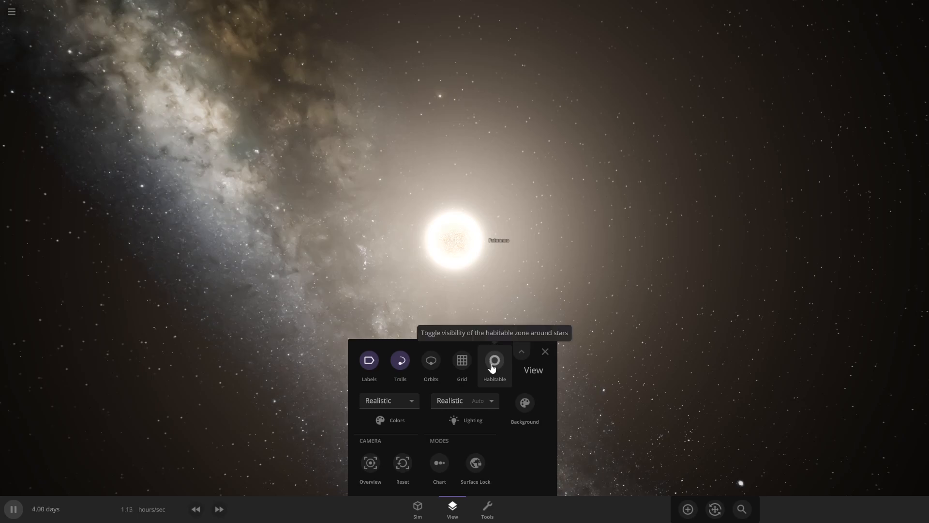
pyautogui.click(495, 360)
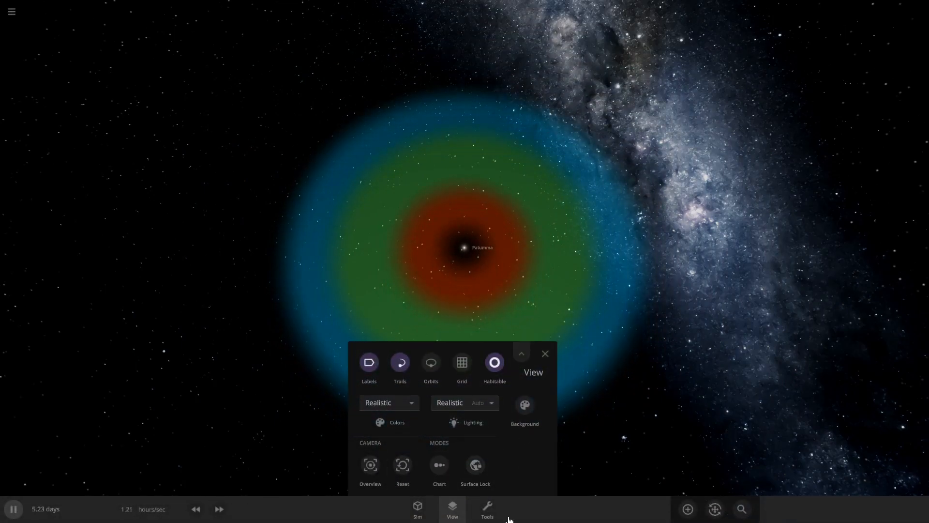
# - Place a random rocky planet orbiting Patumma about 1.72 AU out in the green band
pyautogui.click(687, 508)
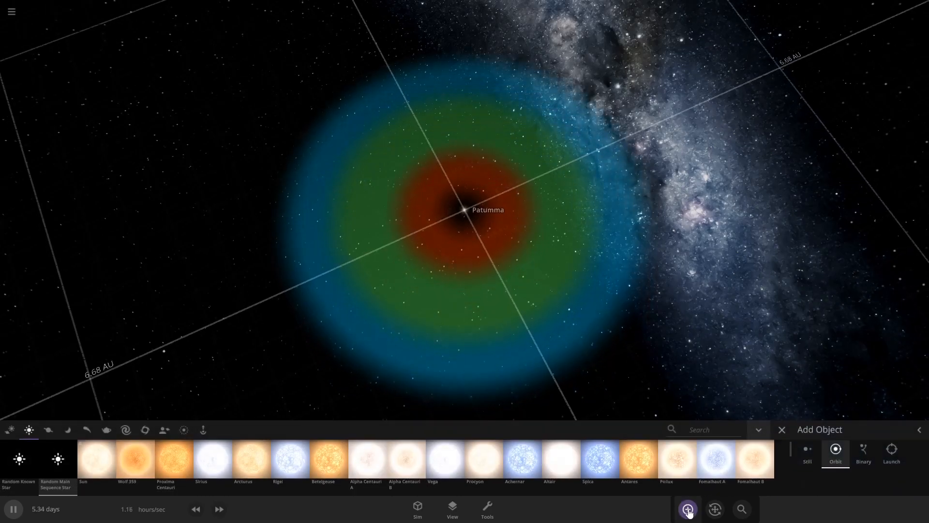
pyautogui.click(48, 430)
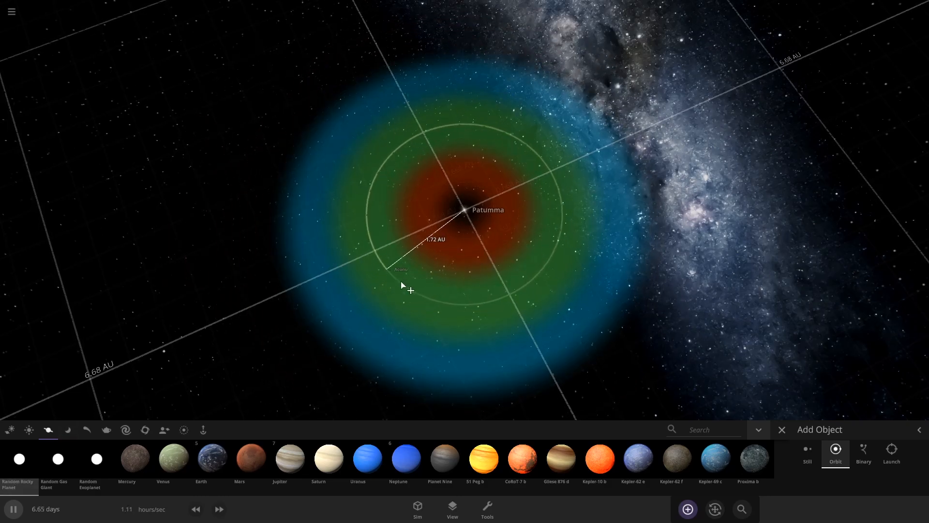
pyautogui.click(781, 429)
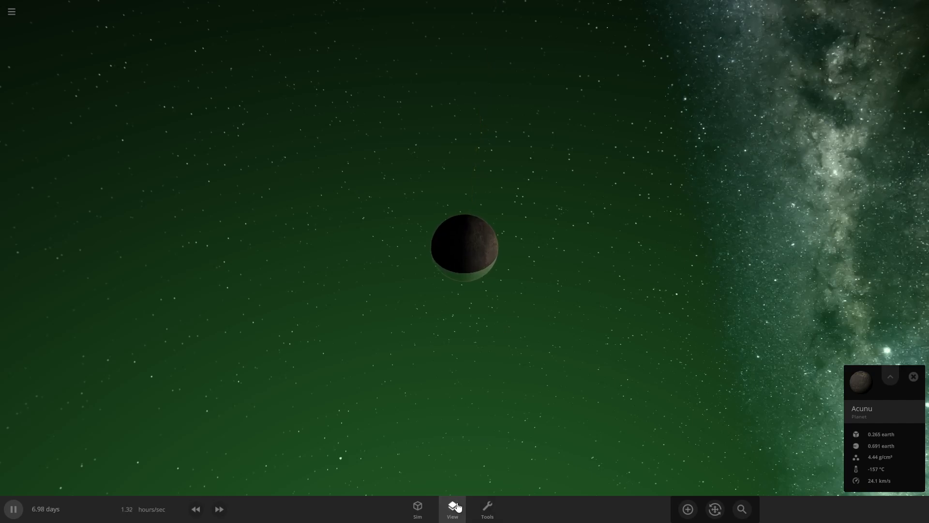
# - Hide the habitable zone and set Acunu's mass to 0.8 Earth masses
pyautogui.click(452, 508)
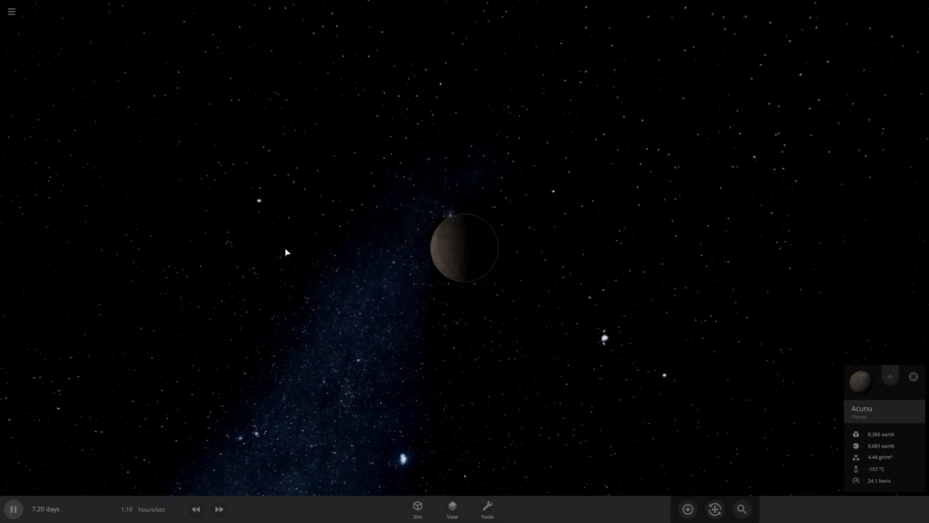
pyautogui.click(890, 377)
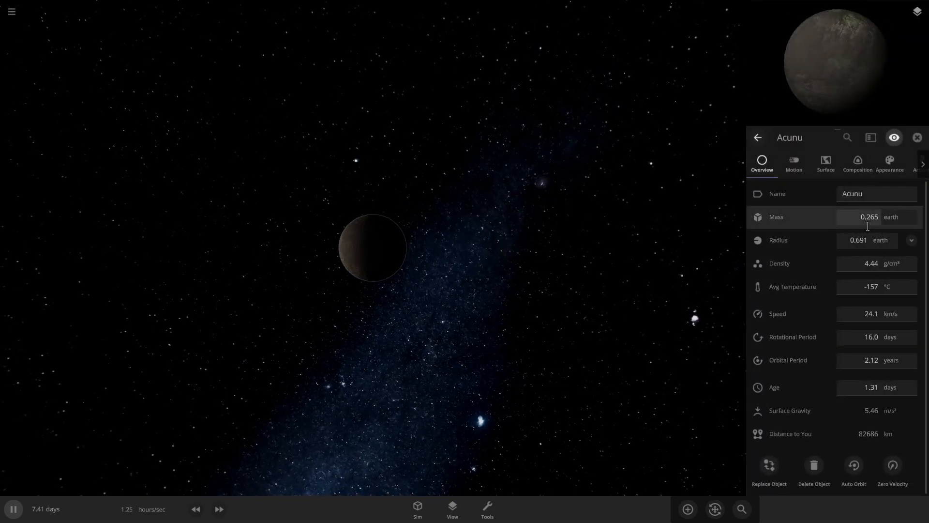
pyautogui.moveTo(841, 216)
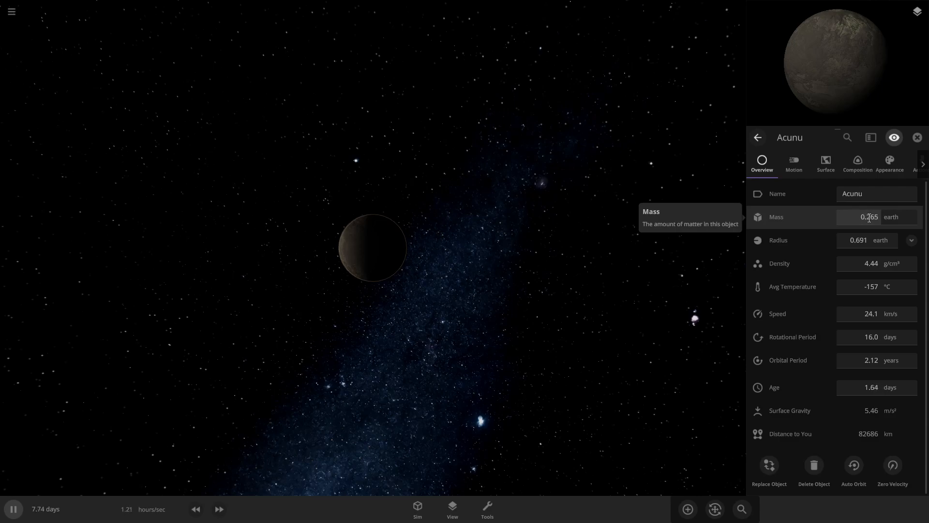
pyautogui.click(868, 216)
pyautogui.write('0.800')
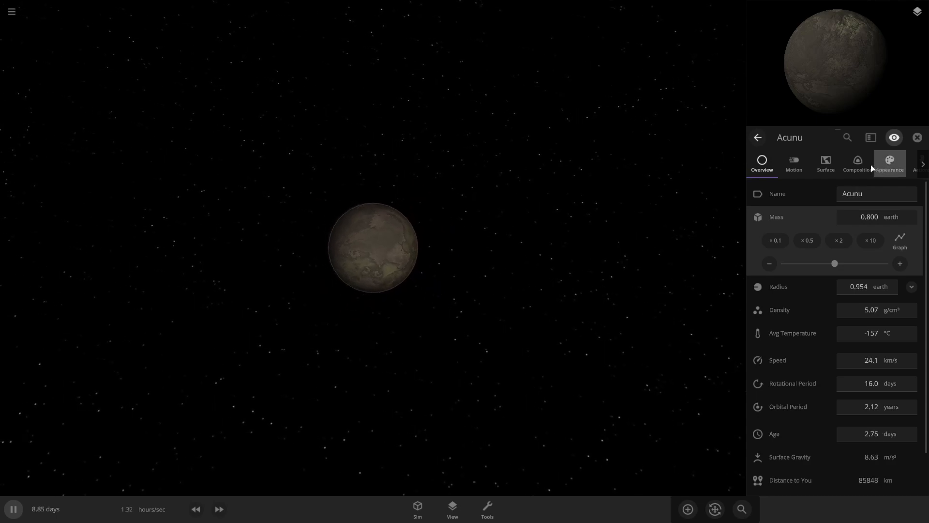
# - Give Acunu custom surface colours with a darker, greener middle-elevation tone
pyautogui.click(888, 162)
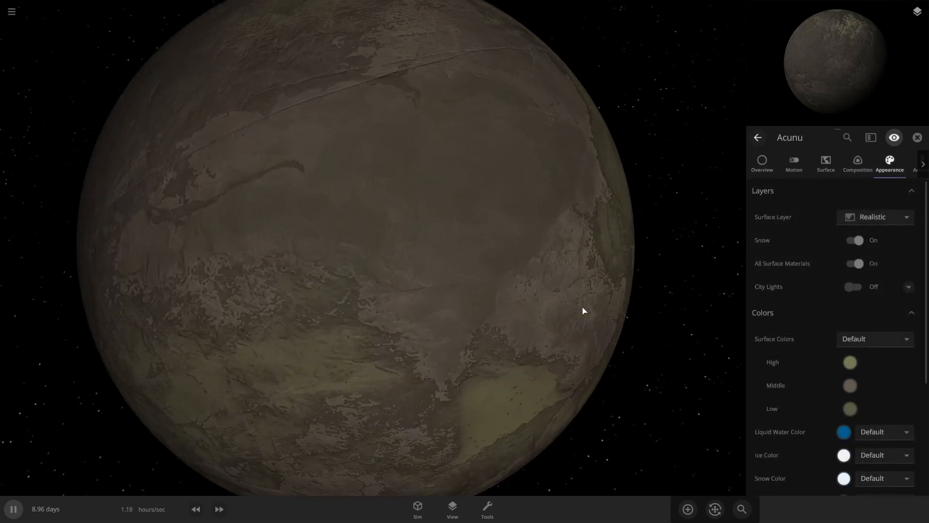
pyautogui.scroll(-3)
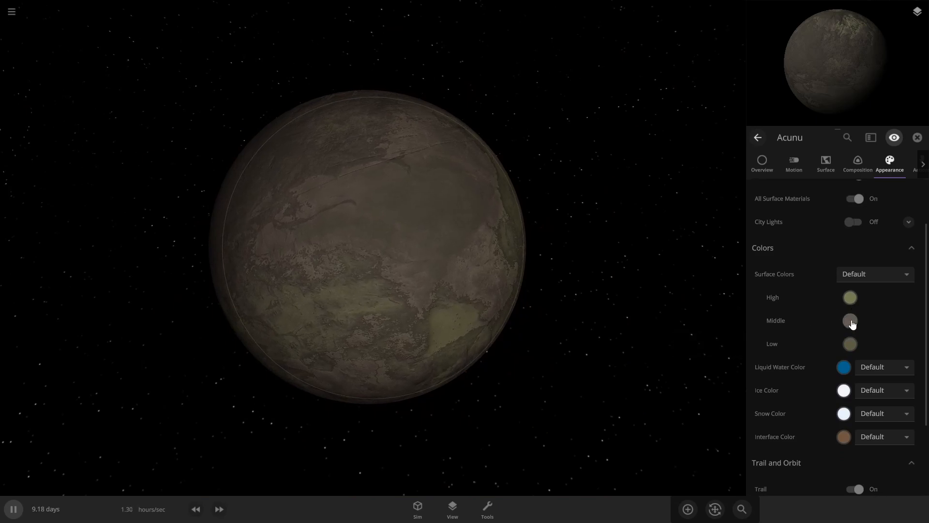
pyautogui.click(849, 320)
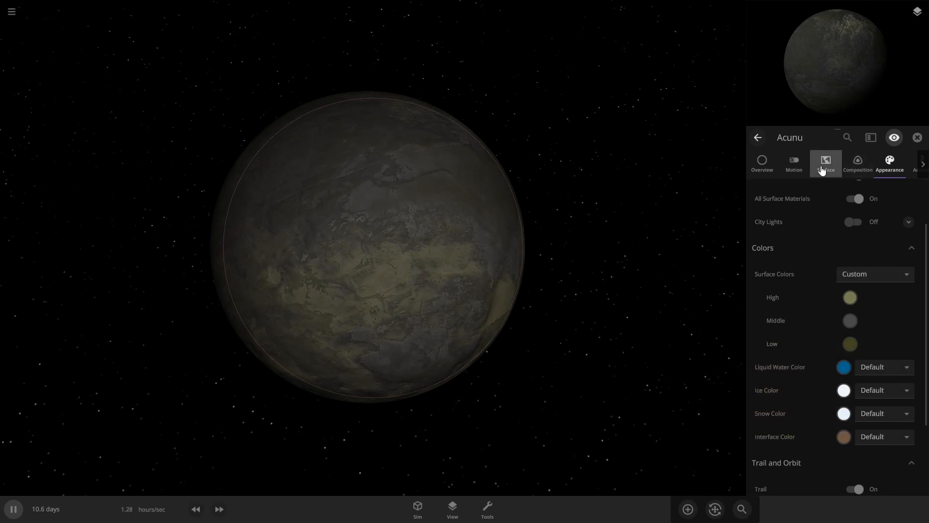
# - Add water to Acunu's composition until oceans cover much of its surface
pyautogui.click(856, 163)
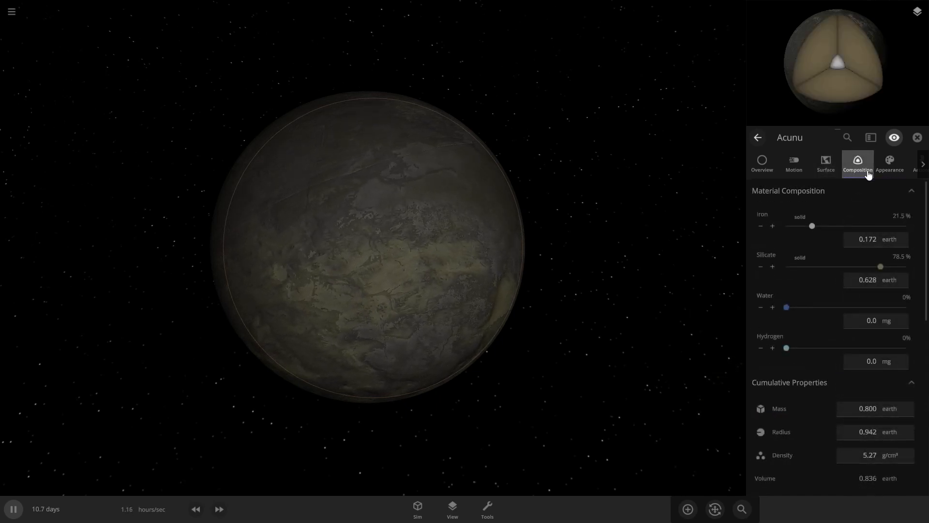
pyautogui.click(772, 306)
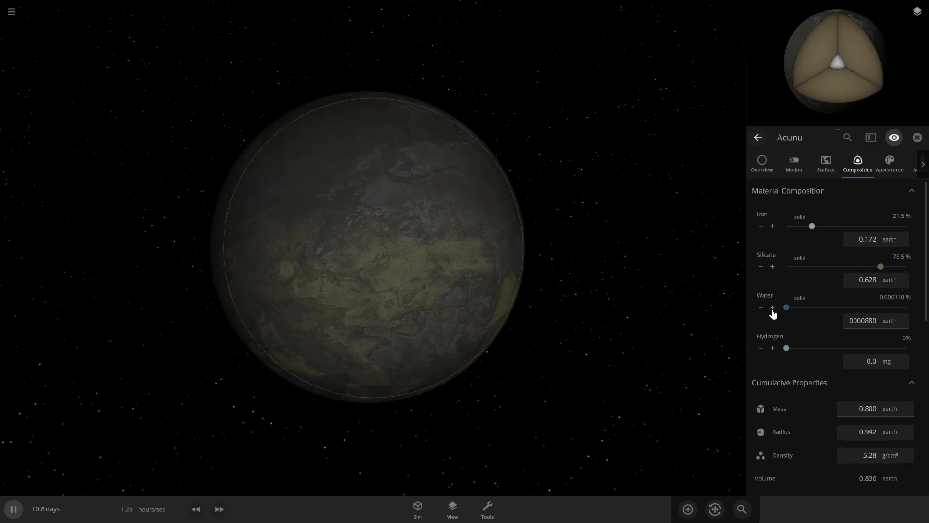
pyautogui.click(773, 307)
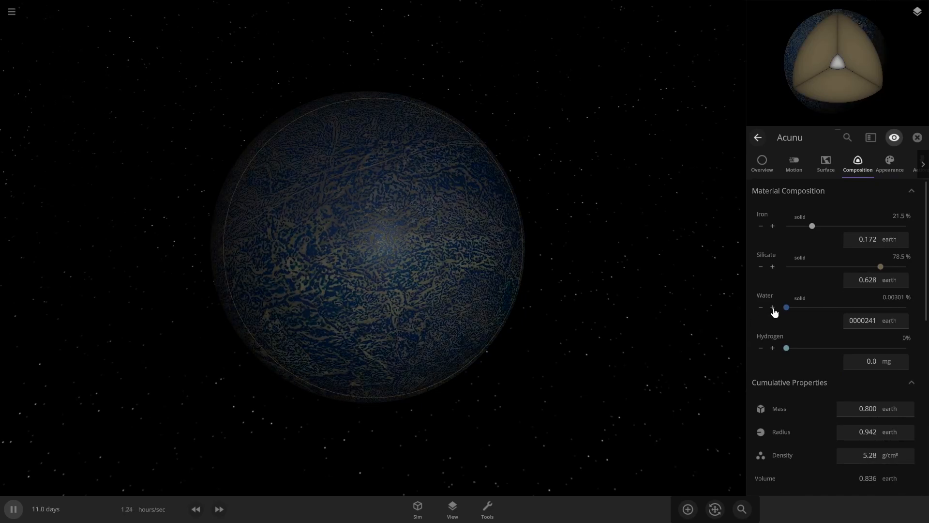
pyautogui.click(773, 306)
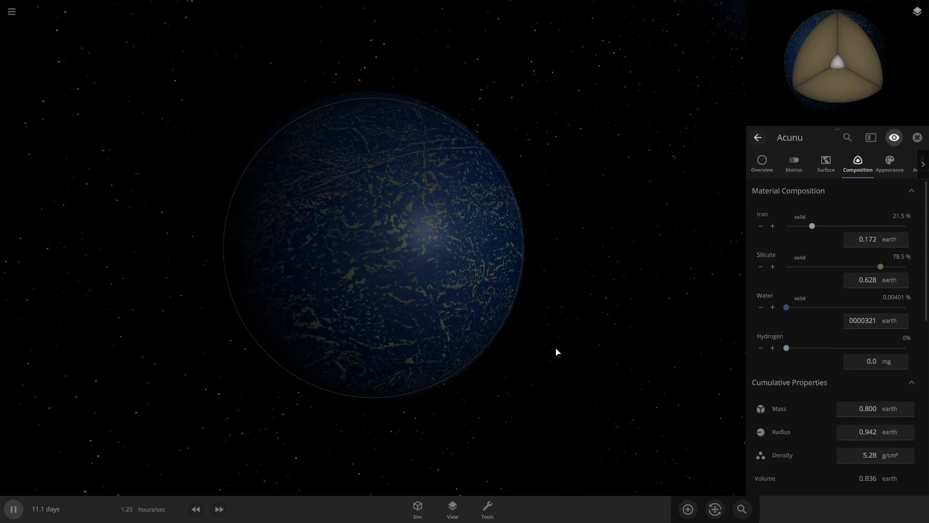
pyautogui.click(824, 163)
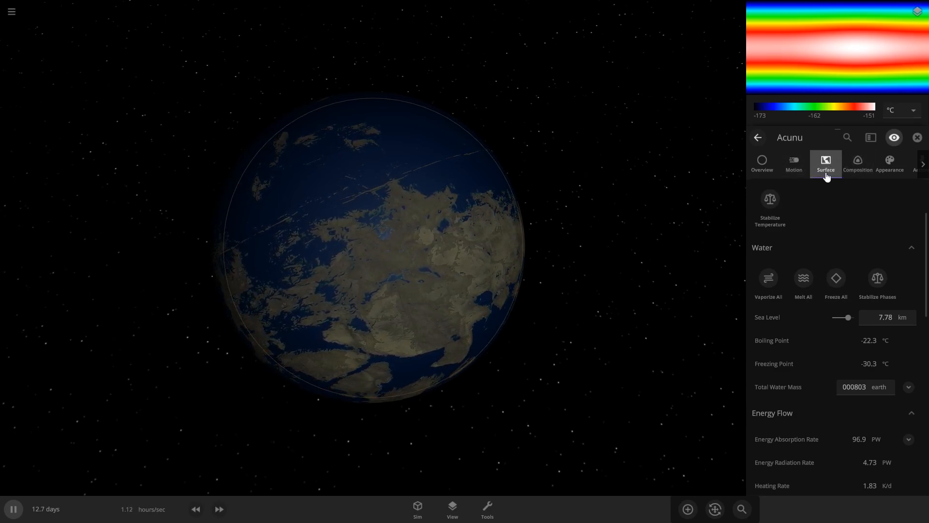
# - Give Acunu an atmosphere mass of 1 Earth and show surface pressure as 1.00 atm
pyautogui.scroll(-3)
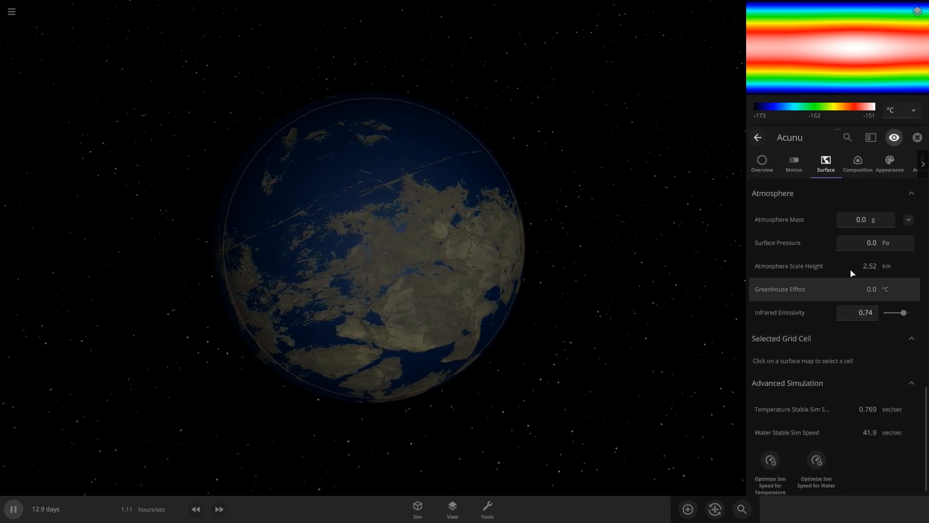
pyautogui.click(880, 219)
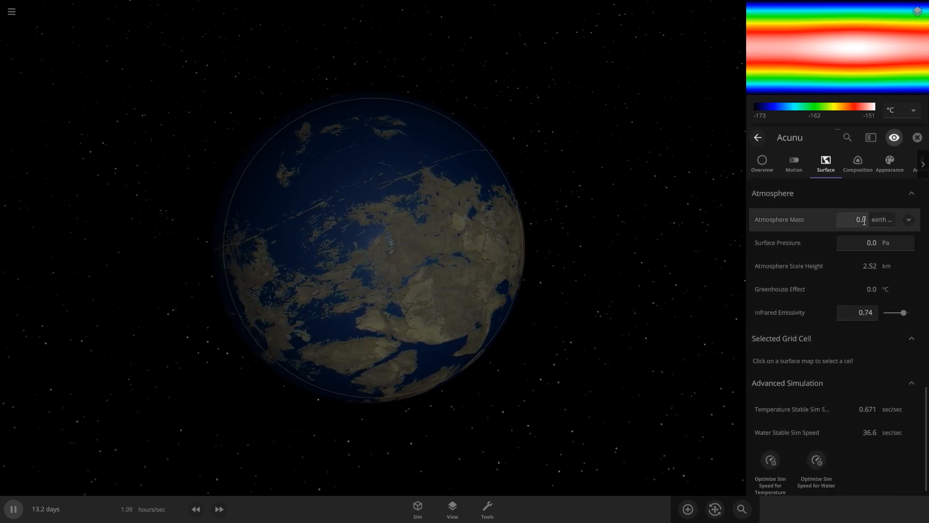
pyautogui.click(856, 220)
pyautogui.write('1')
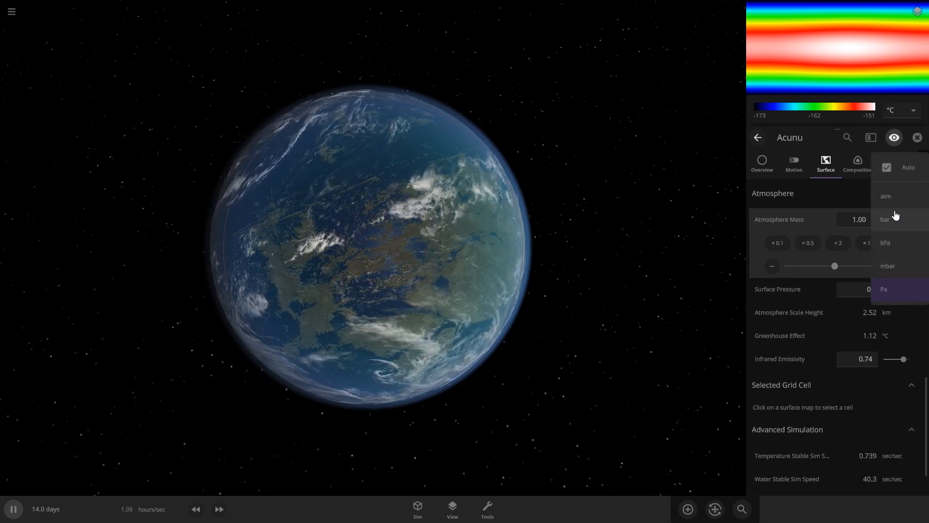
pyautogui.click(886, 195)
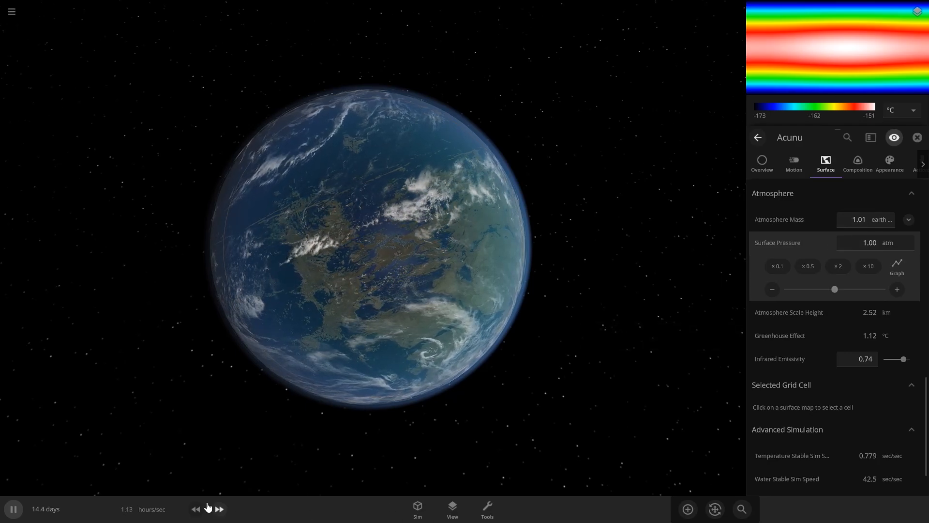
# - Fast-forward the simulation to about 84 years, then slow it back down
pyautogui.click(218, 508)
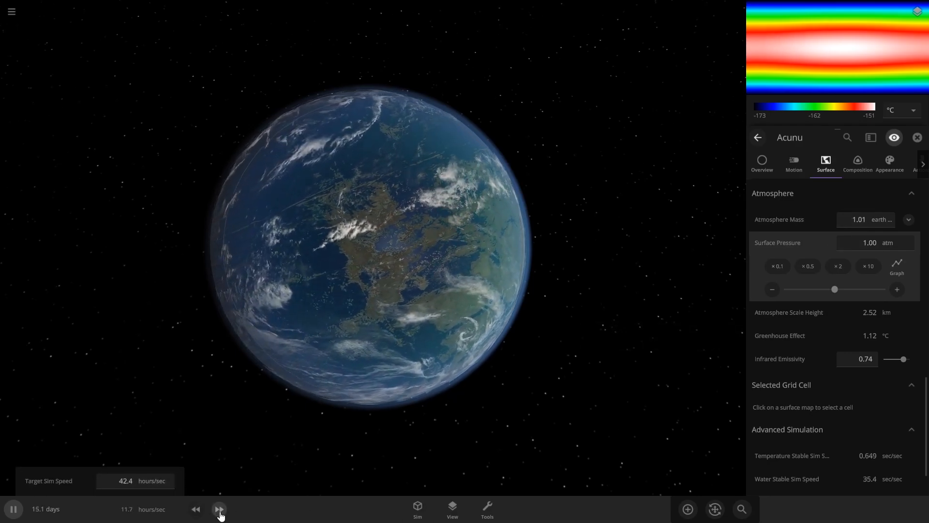
pyautogui.click(219, 508)
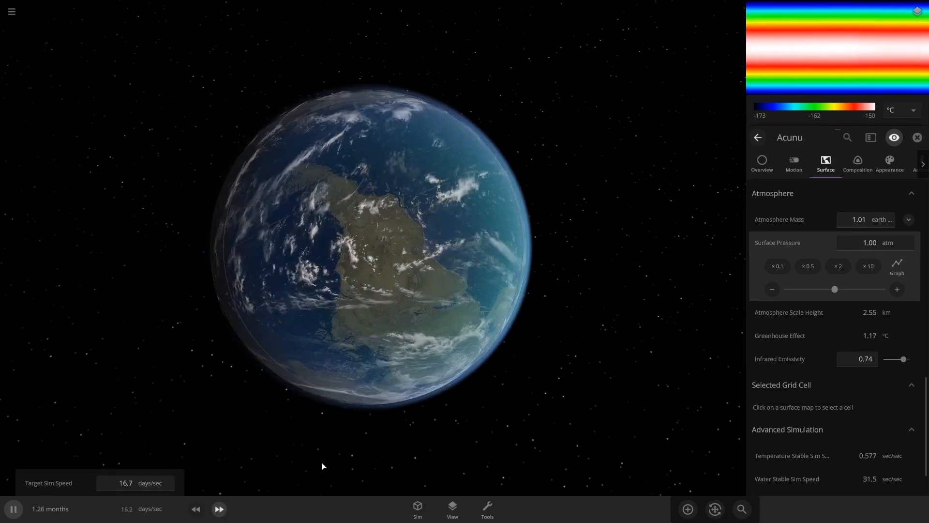
pyautogui.click(219, 508)
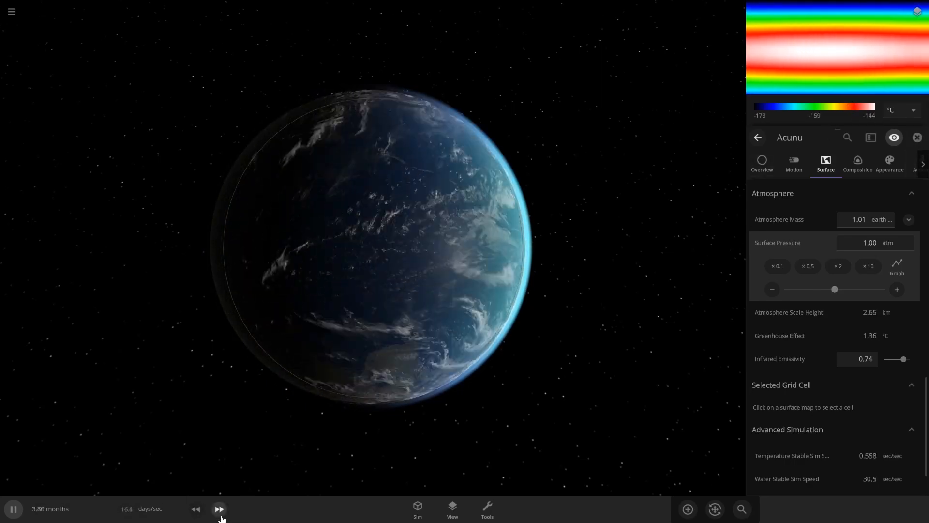
pyautogui.click(220, 508)
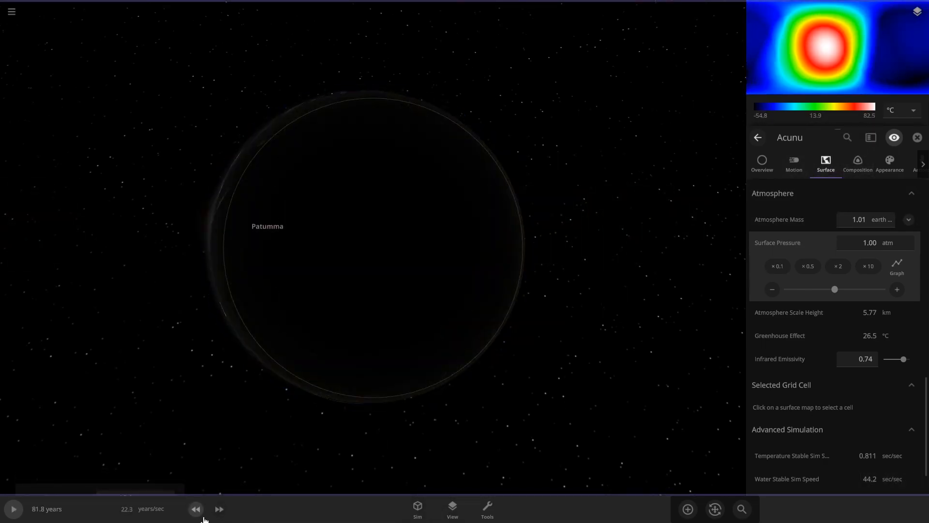
pyautogui.click(12, 508)
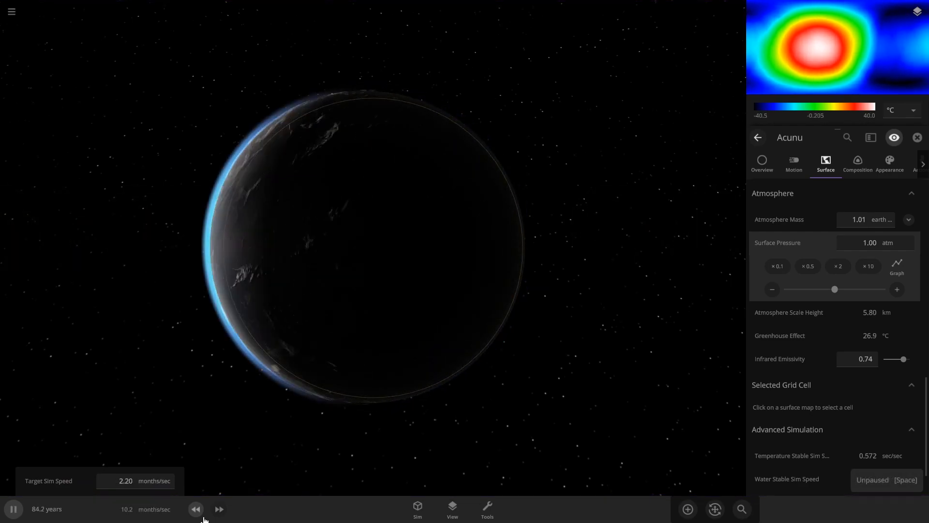
pyautogui.click(196, 508)
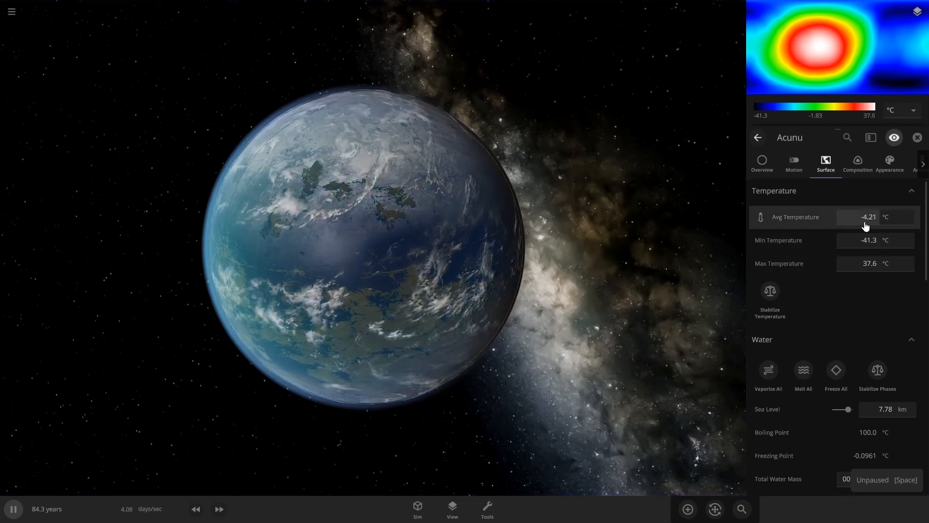
# - Set Acunu's average temperature to about 20 °C, reading roughly 18.5 °C afterward
pyautogui.click(867, 216)
pyautogui.write('19.9')
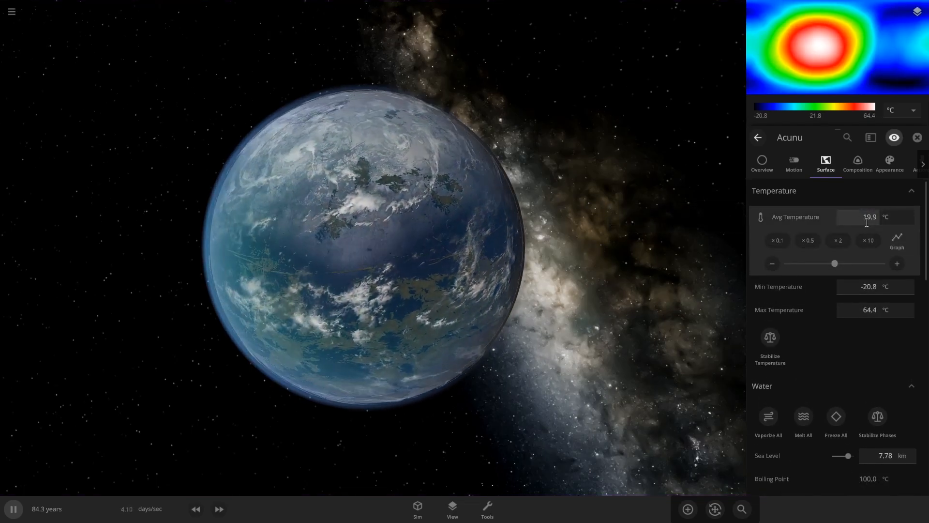
pyautogui.scroll(-3)
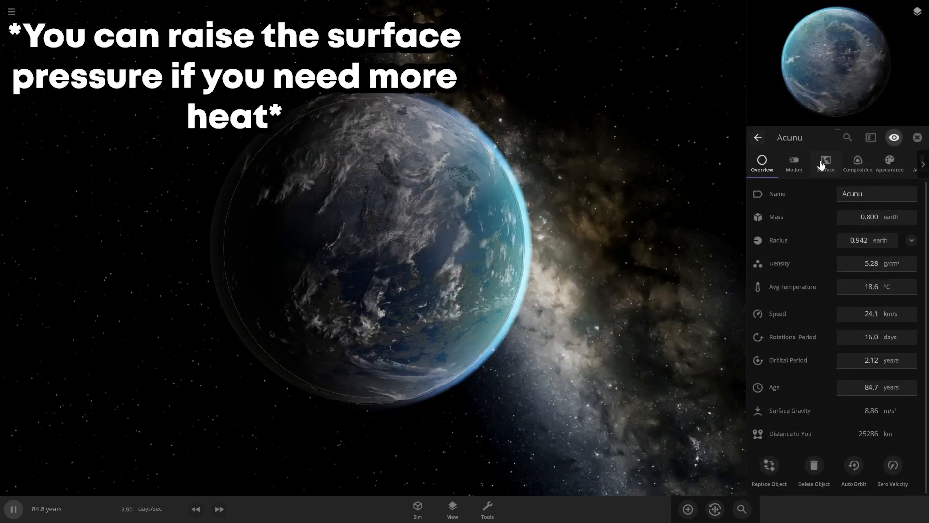
pyautogui.click(825, 162)
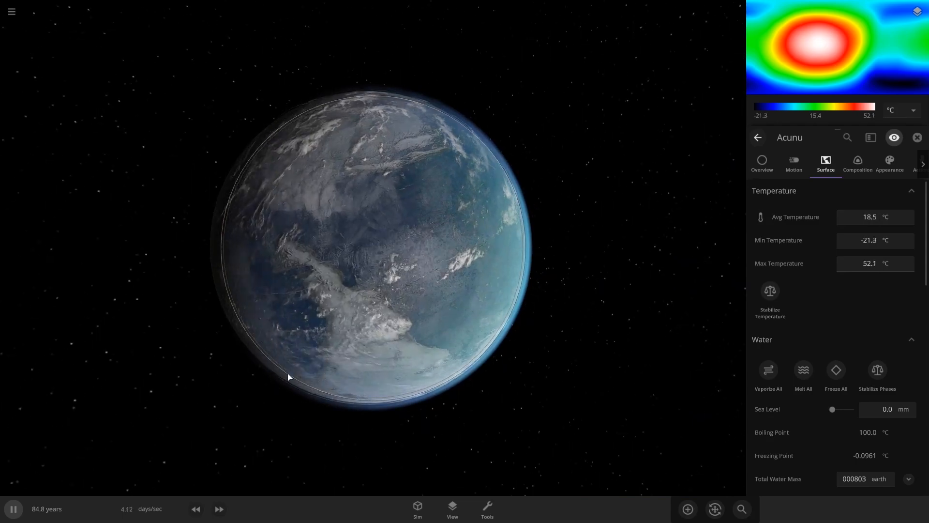
# - Scroll the Surface properties down to Acunu's Energy Flow and albedo values
pyautogui.scroll(-3)
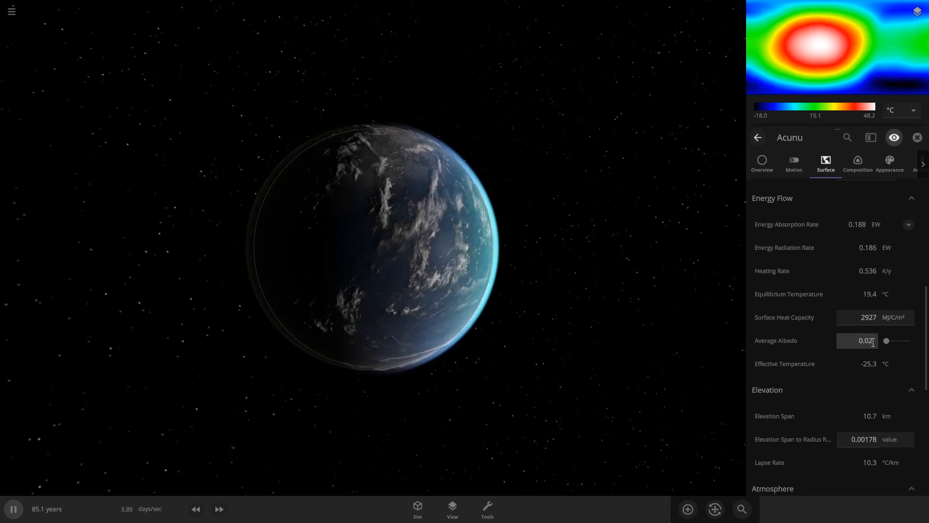
pyautogui.moveTo(869, 340)
pyautogui.write('0.3')
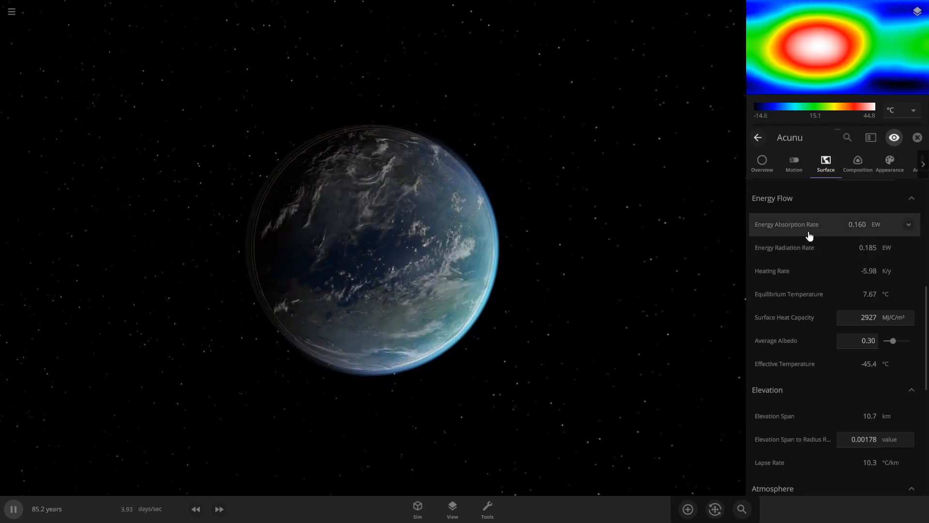
# - Check Acunu's motion details, then move to its Appearance settings
pyautogui.click(762, 163)
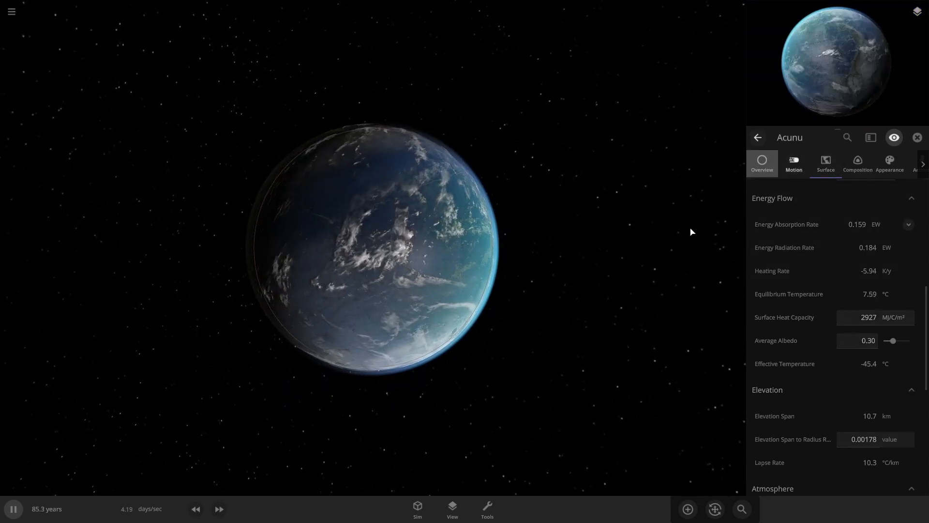
pyautogui.click(793, 165)
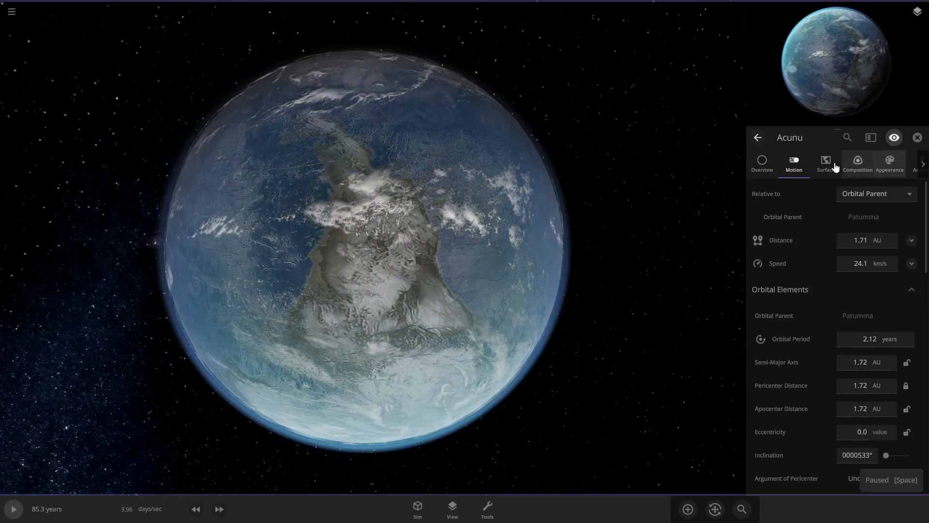
pyautogui.click(888, 163)
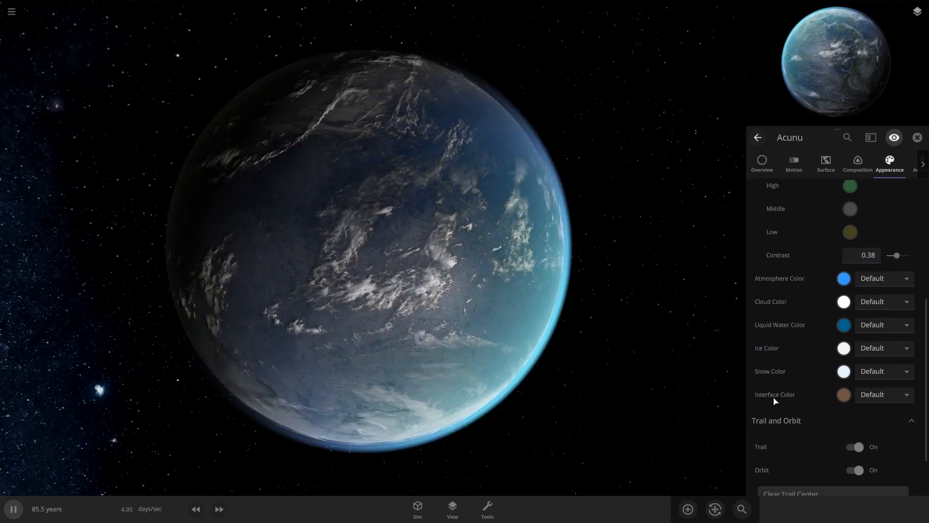
# - Set Acunu's Interface Color to a custom pale blue-grey from the color picker
pyautogui.click(842, 394)
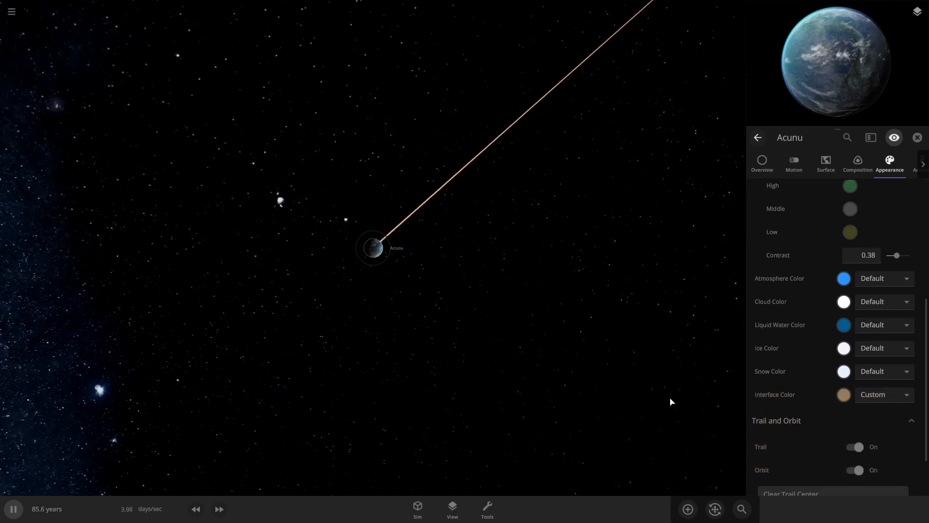
pyautogui.click(842, 394)
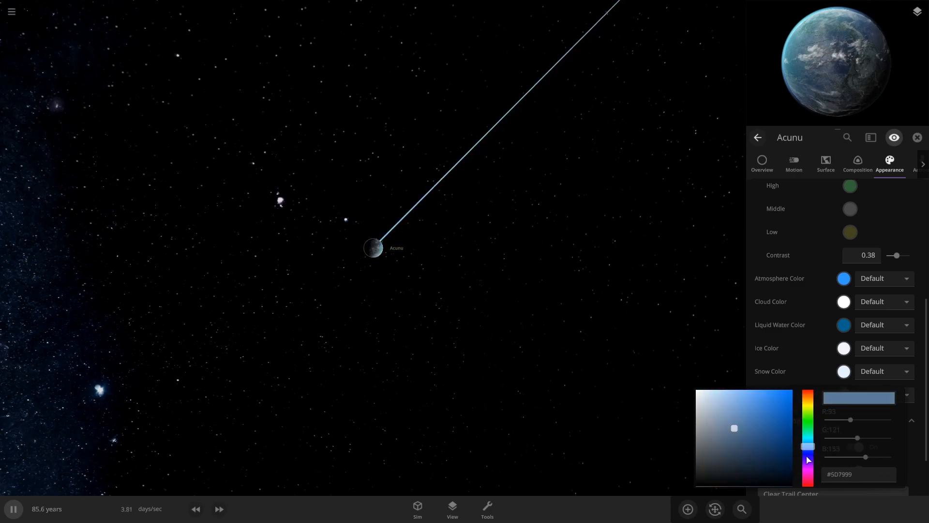
pyautogui.click(727, 402)
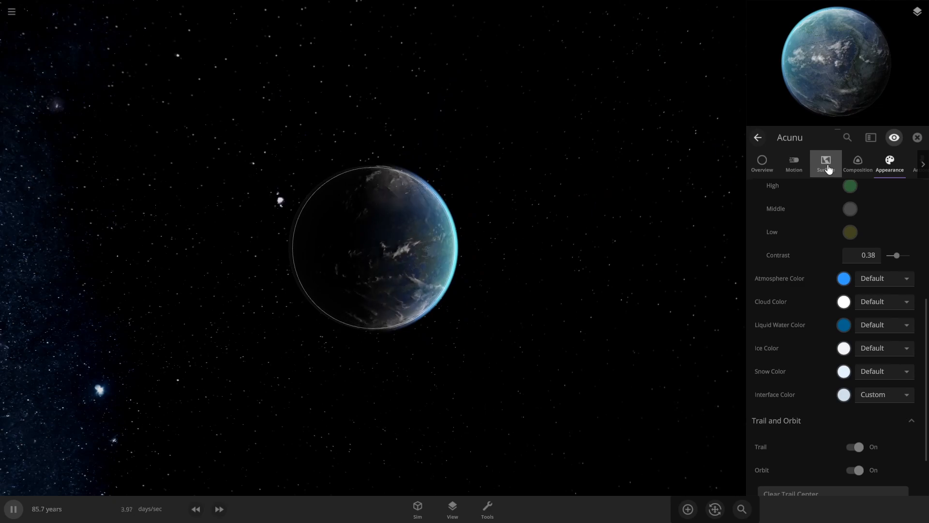
# - Check Acunu's 98.2% Earth similarity under Composition, then review its Overview showing 11.3 °C
pyautogui.click(857, 163)
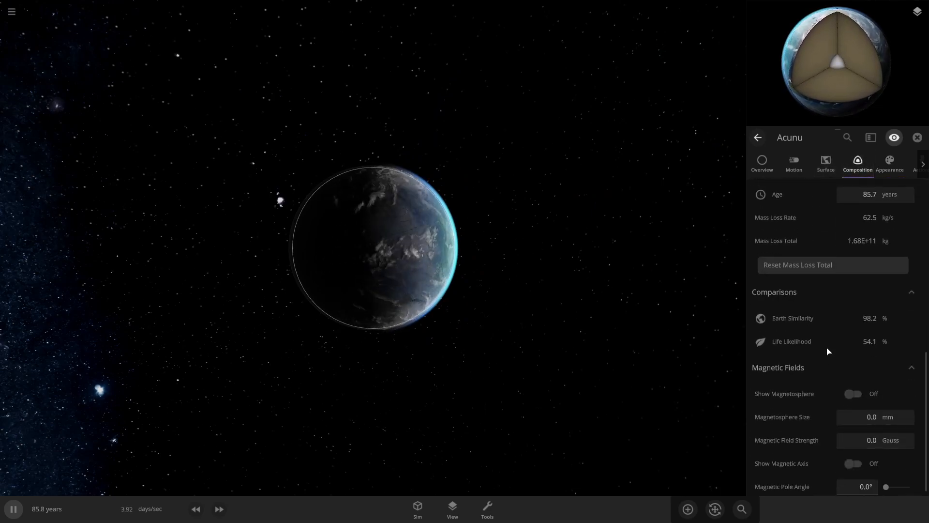
pyautogui.moveTo(792, 318)
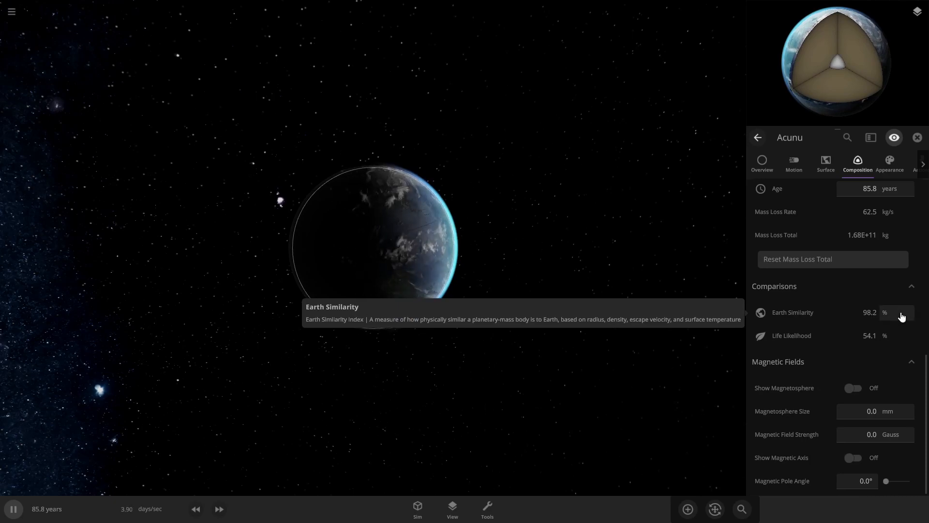
pyautogui.moveTo(864, 342)
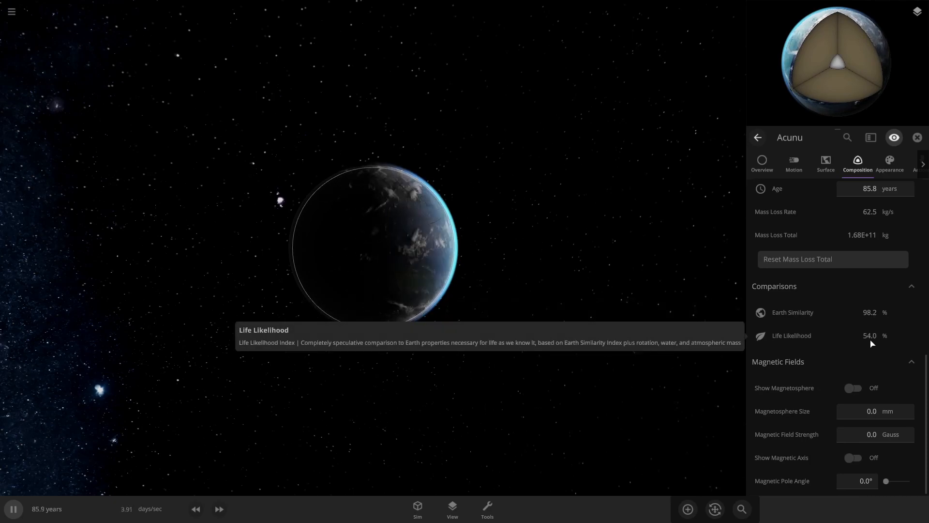
pyautogui.moveTo(573, 302)
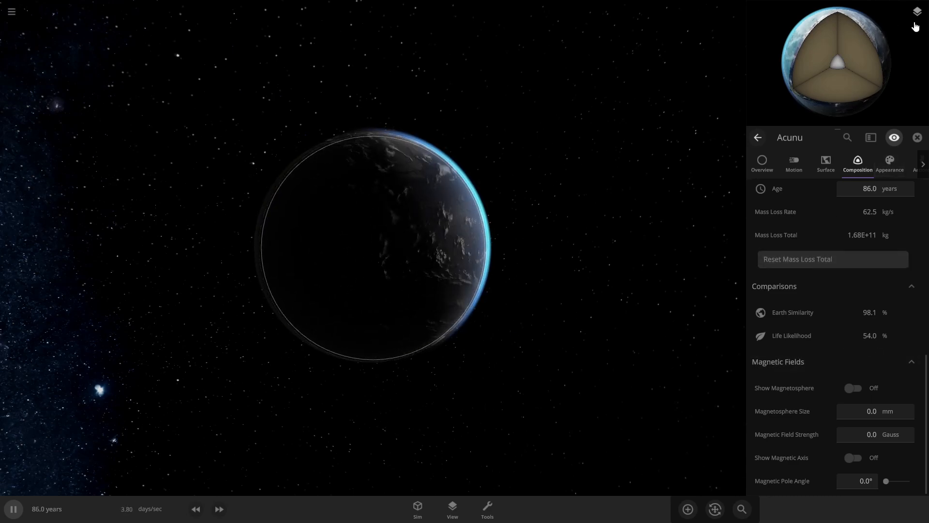
pyautogui.click(762, 163)
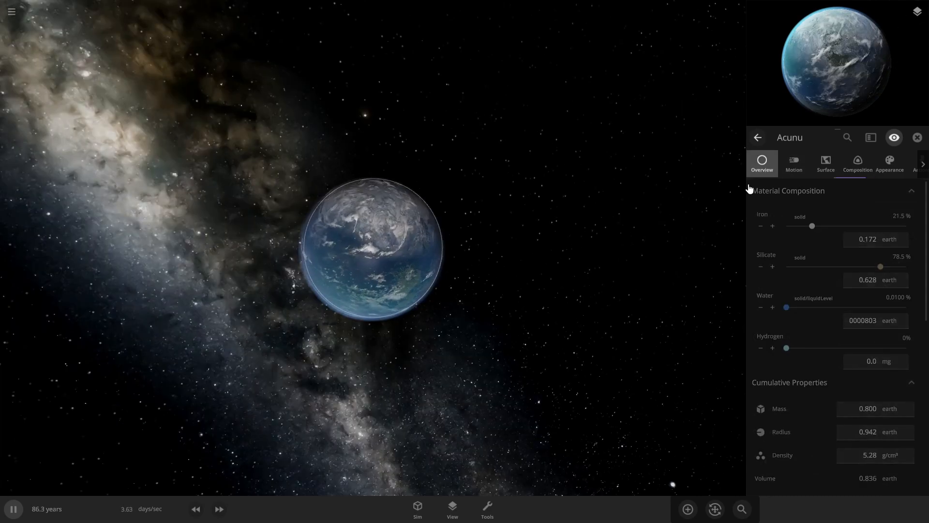
pyautogui.click(761, 165)
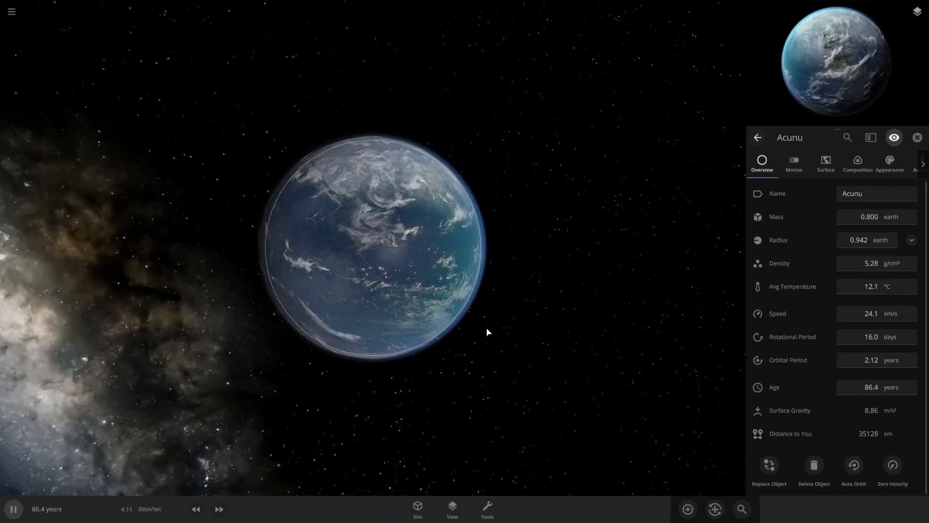
pyautogui.scroll(-3)
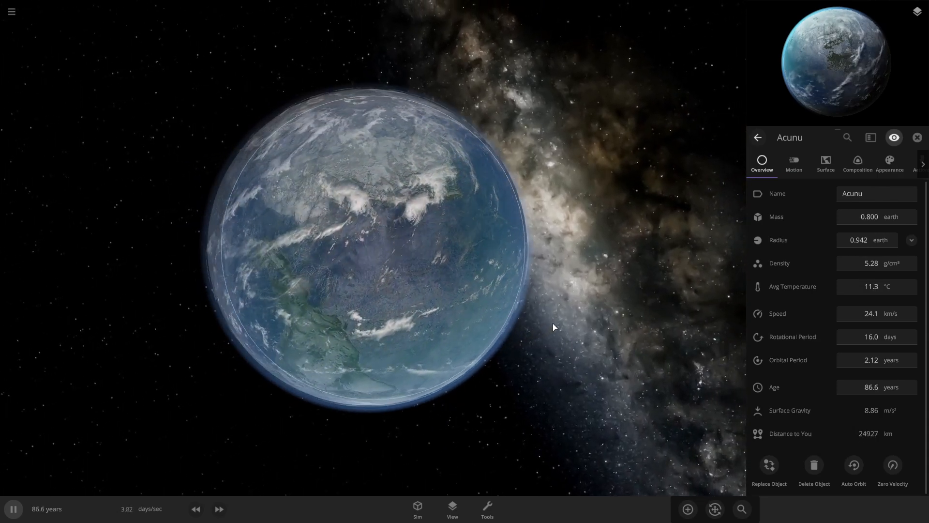
# - Add a Moon from the Moons category in orbit around Acunu, about 0.0042 AU away
pyautogui.click(687, 508)
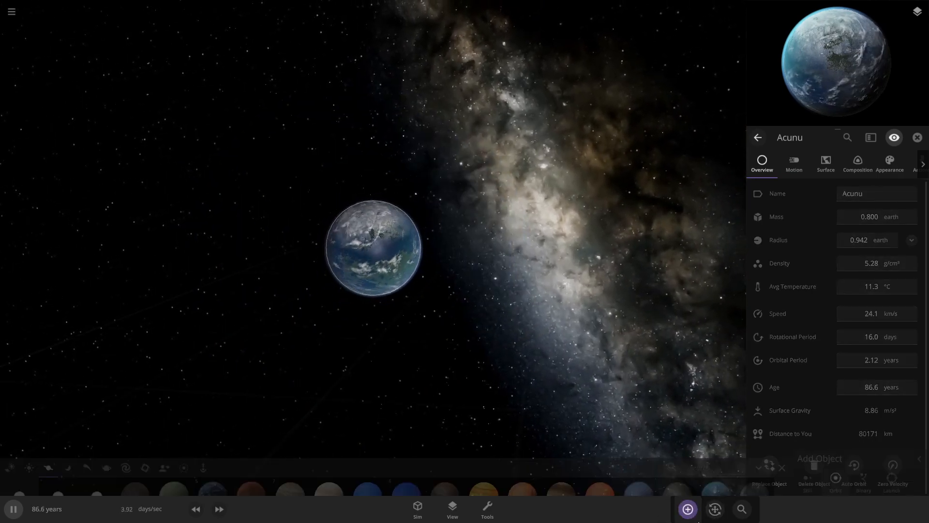
pyautogui.click(687, 508)
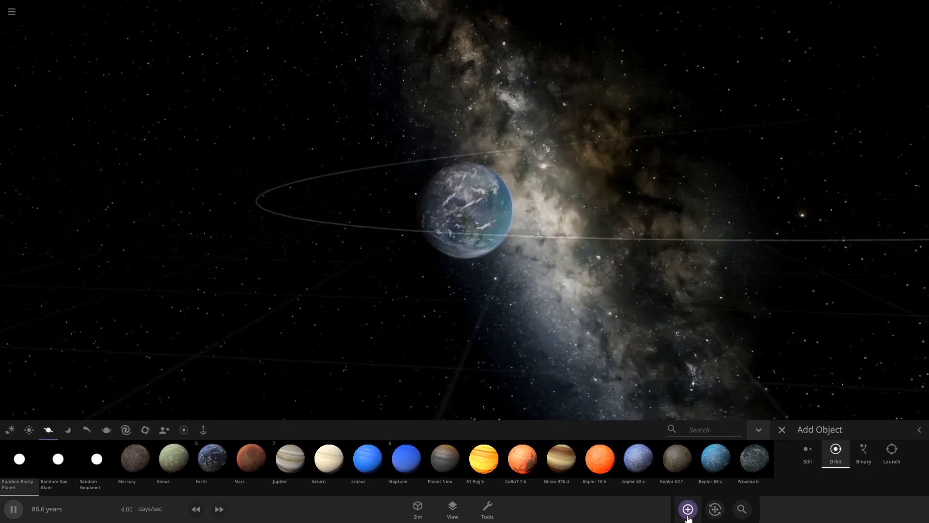
pyautogui.click(68, 428)
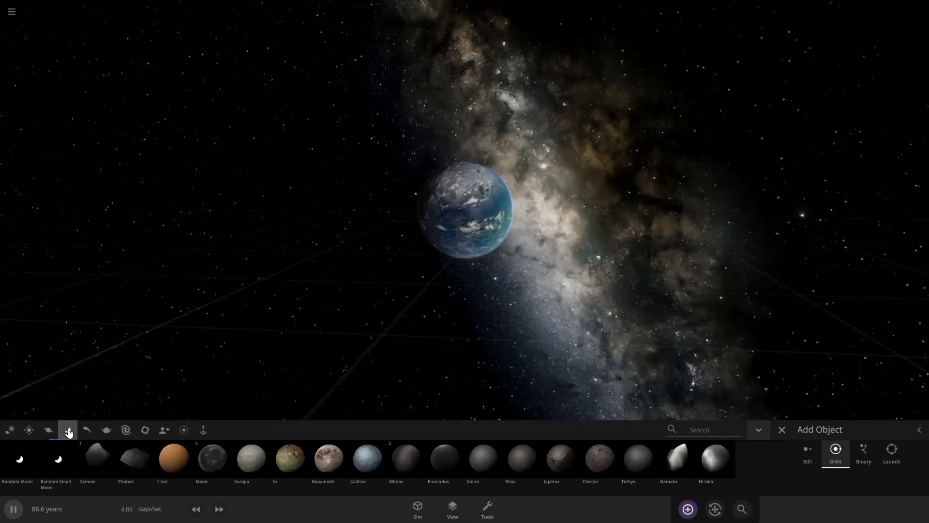
pyautogui.click(195, 508)
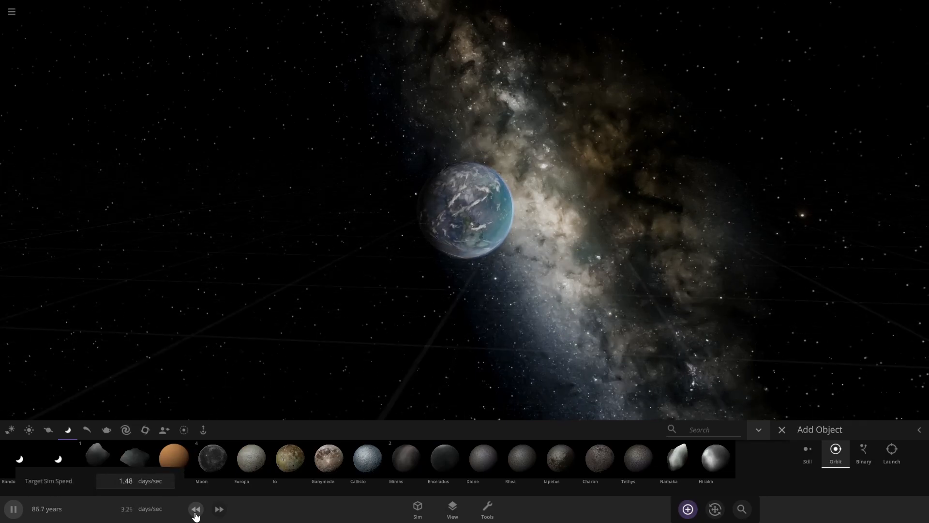
pyautogui.click(195, 508)
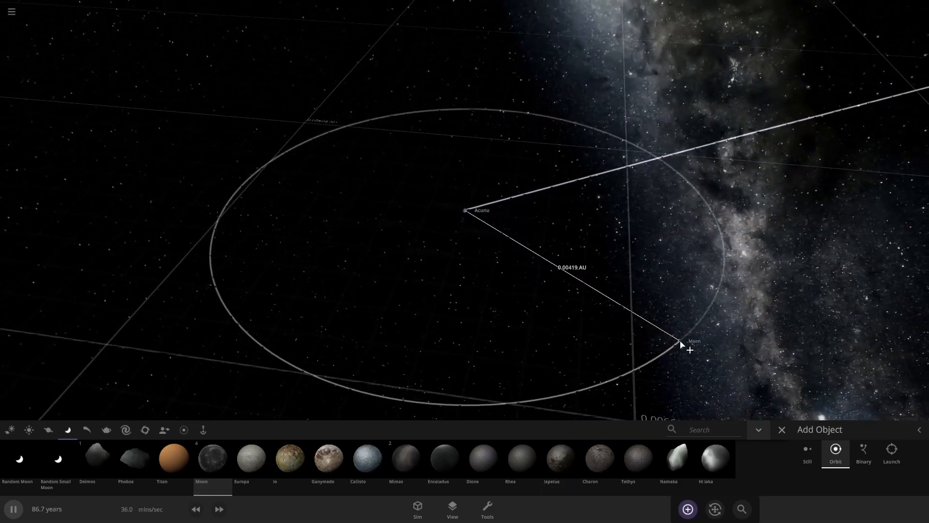
pyautogui.click(781, 428)
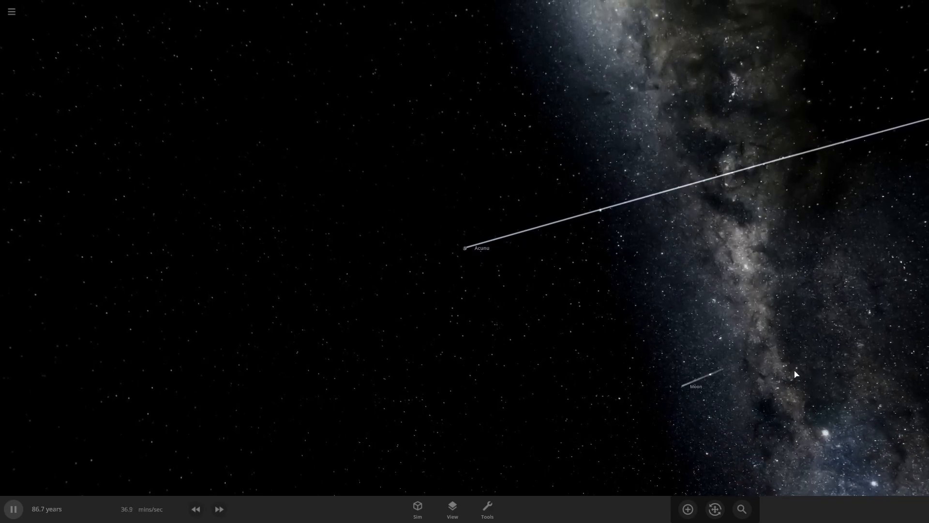
# - Speed the simulation back up to days per second
pyautogui.click(218, 508)
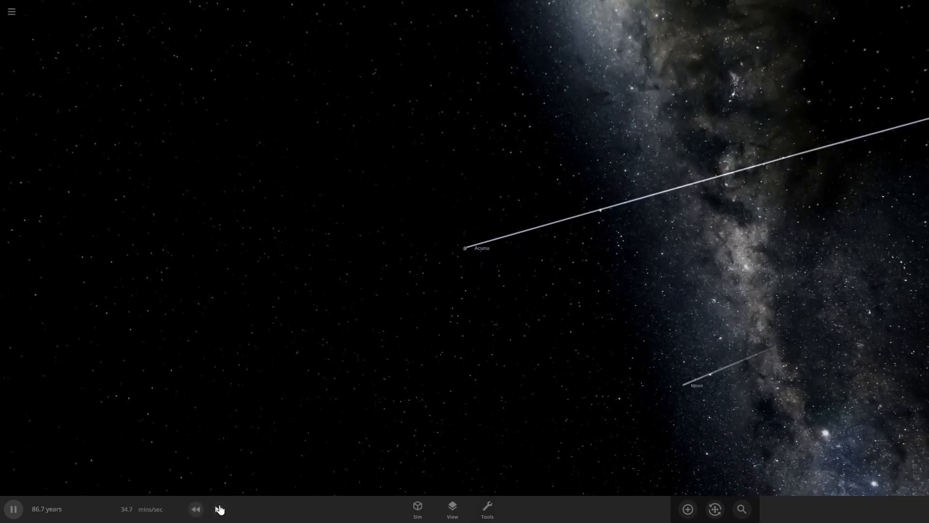
pyautogui.click(218, 508)
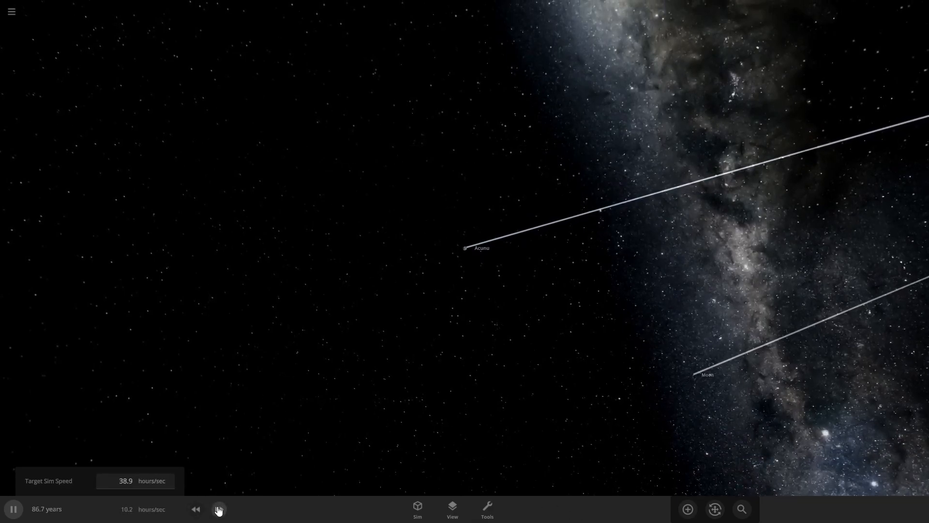
pyautogui.click(219, 508)
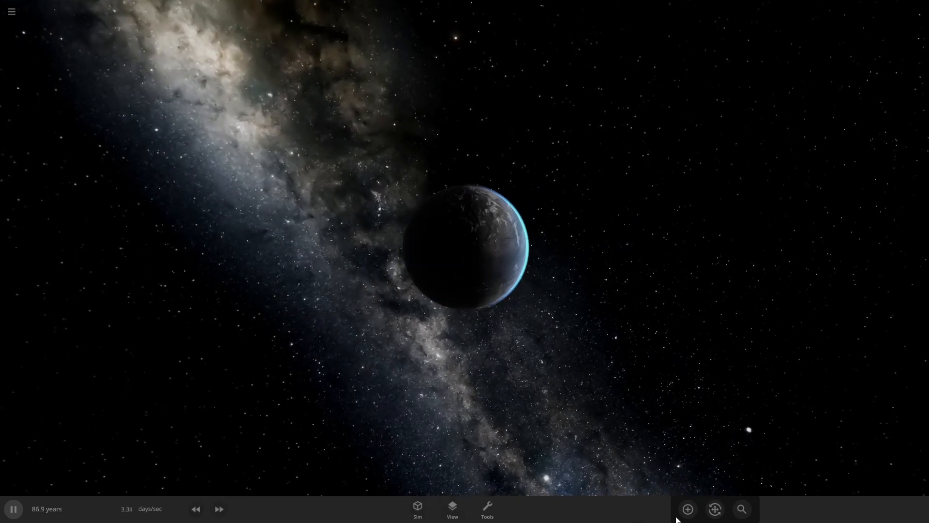
# - Add the Spiral Flat ring preset around Acunu and resume the simulation with Space
pyautogui.click(687, 508)
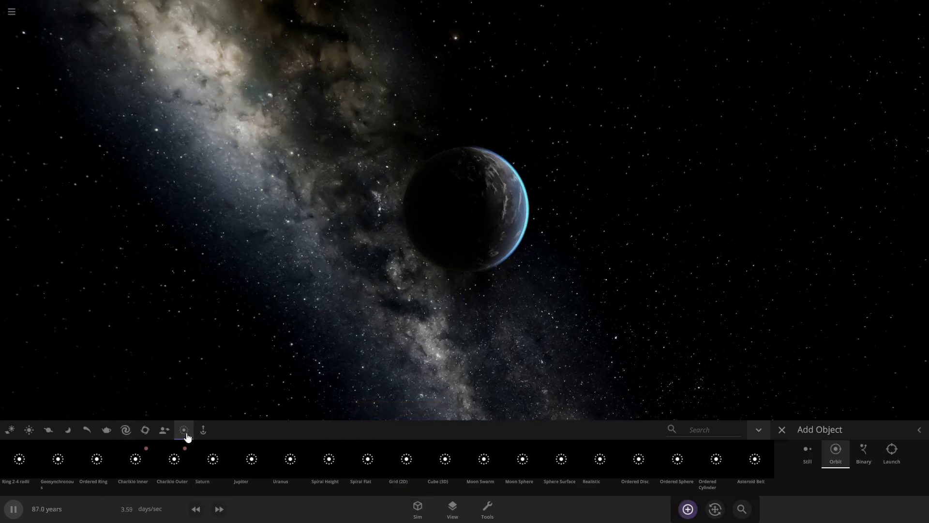
pyautogui.click(211, 458)
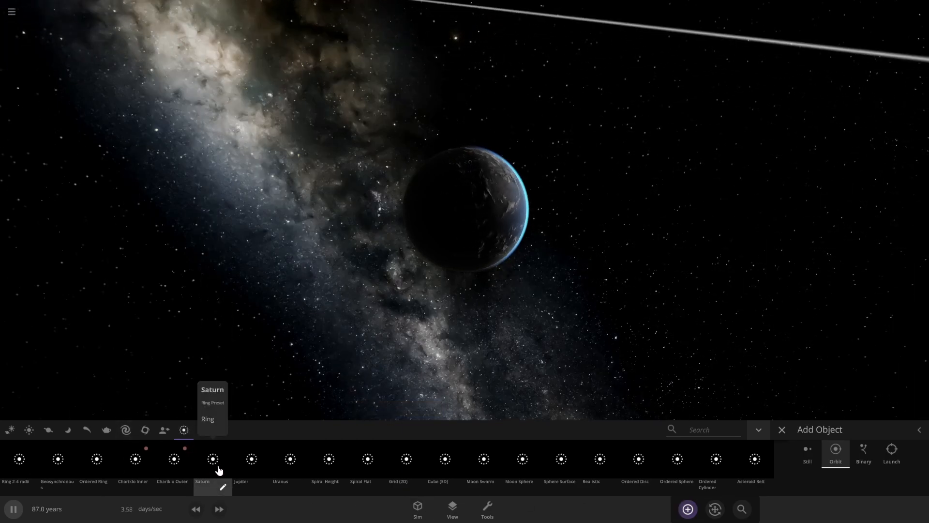
pyautogui.click(207, 419)
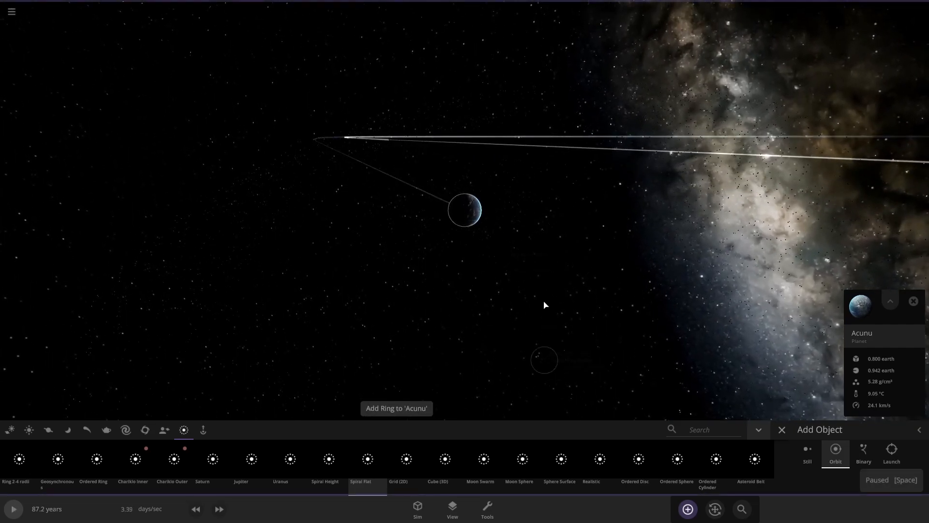
pyautogui.press('space')
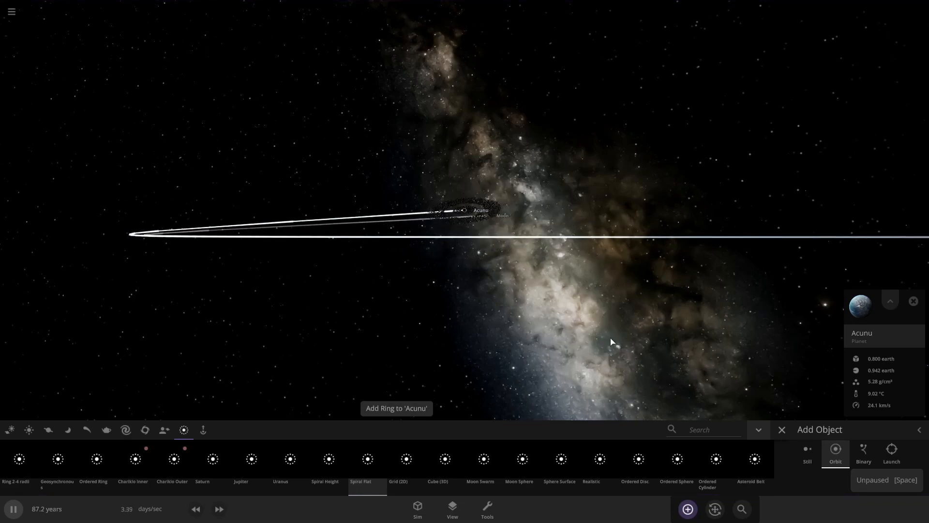